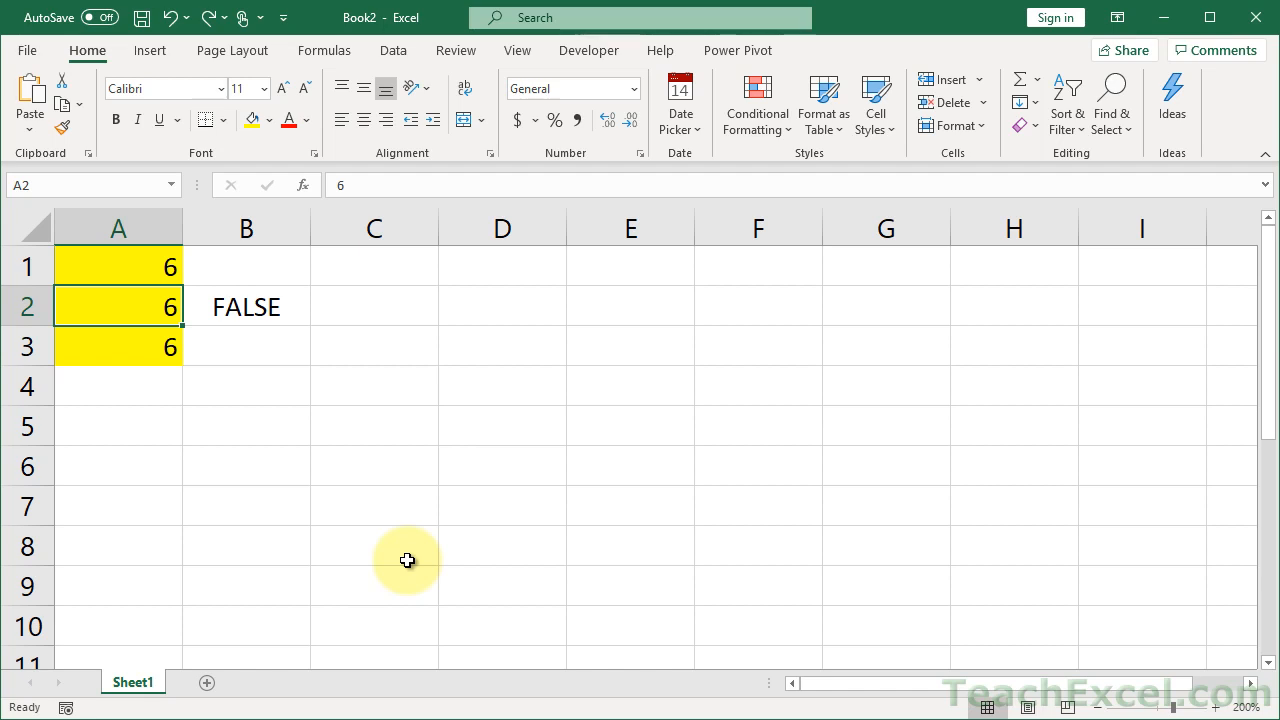
{"action": "mouse_move", "coordinate": [220, 464]}
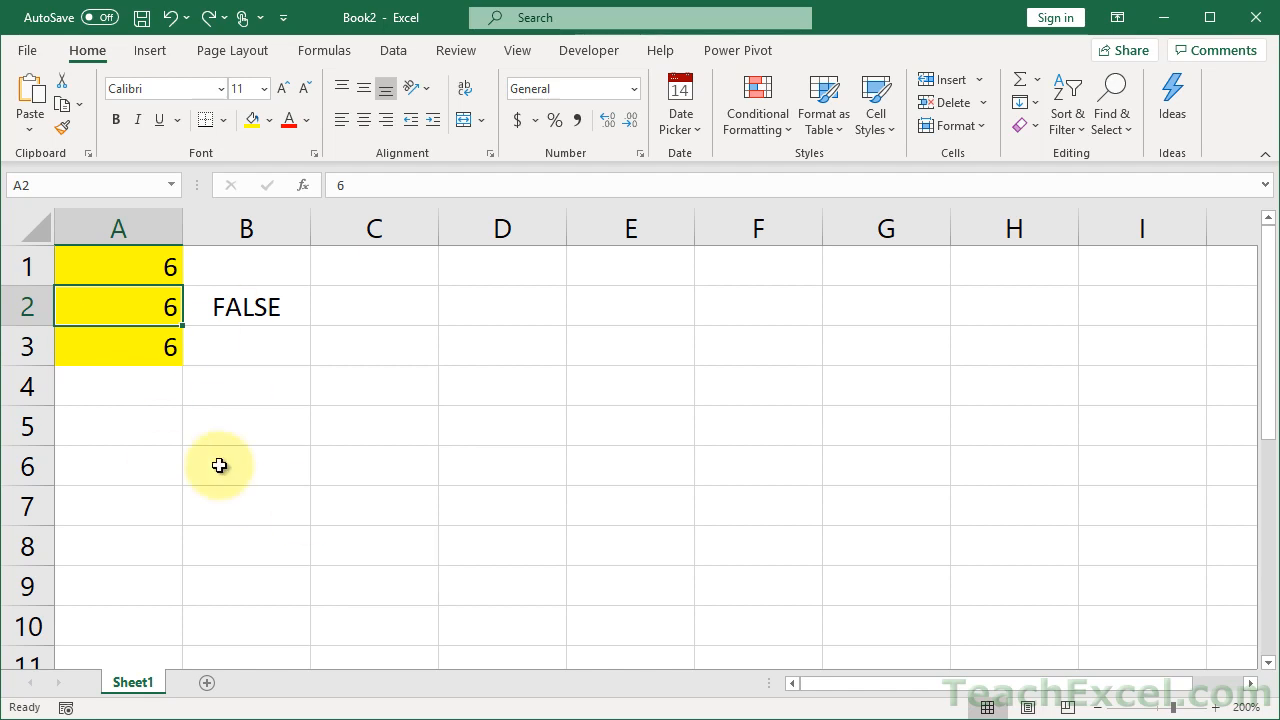
Select the yellow cells A1:A3, then clear the FALSE result from B2.
{"action": "left_click", "coordinate": [118, 348]}
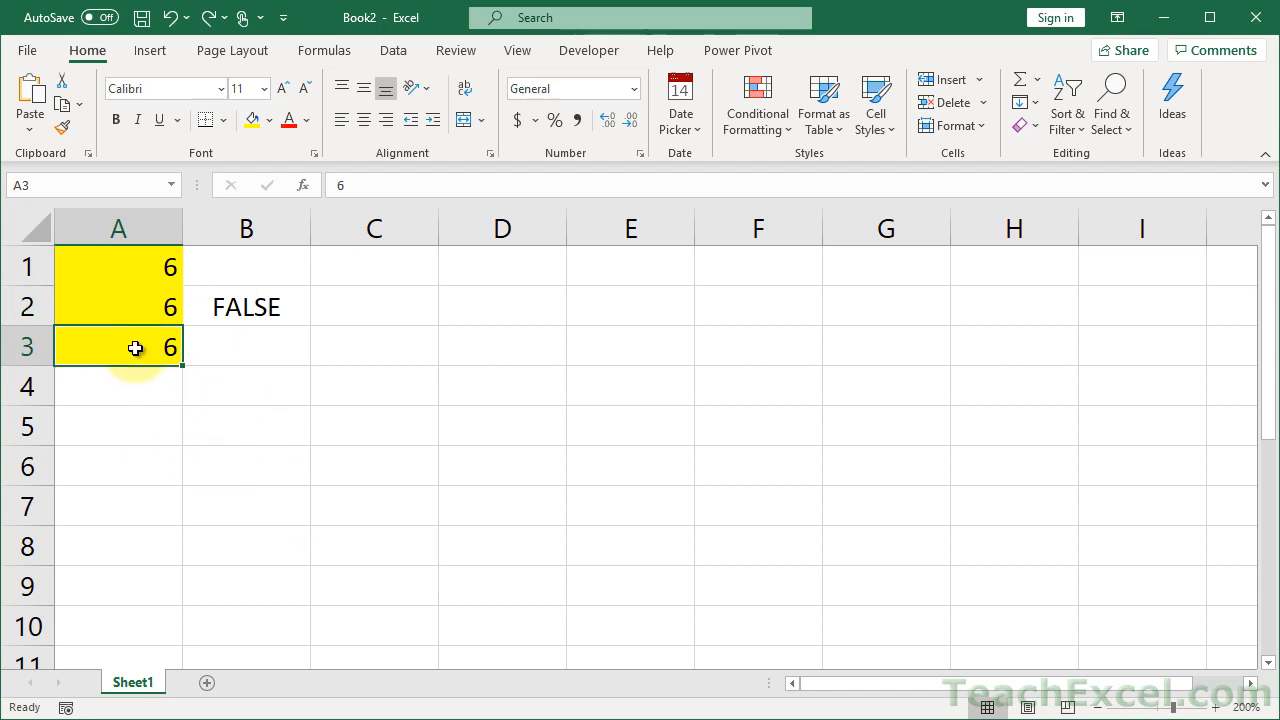
{"action": "left_click_drag", "start_coordinate": [136, 348], "coordinate": [152, 266]}
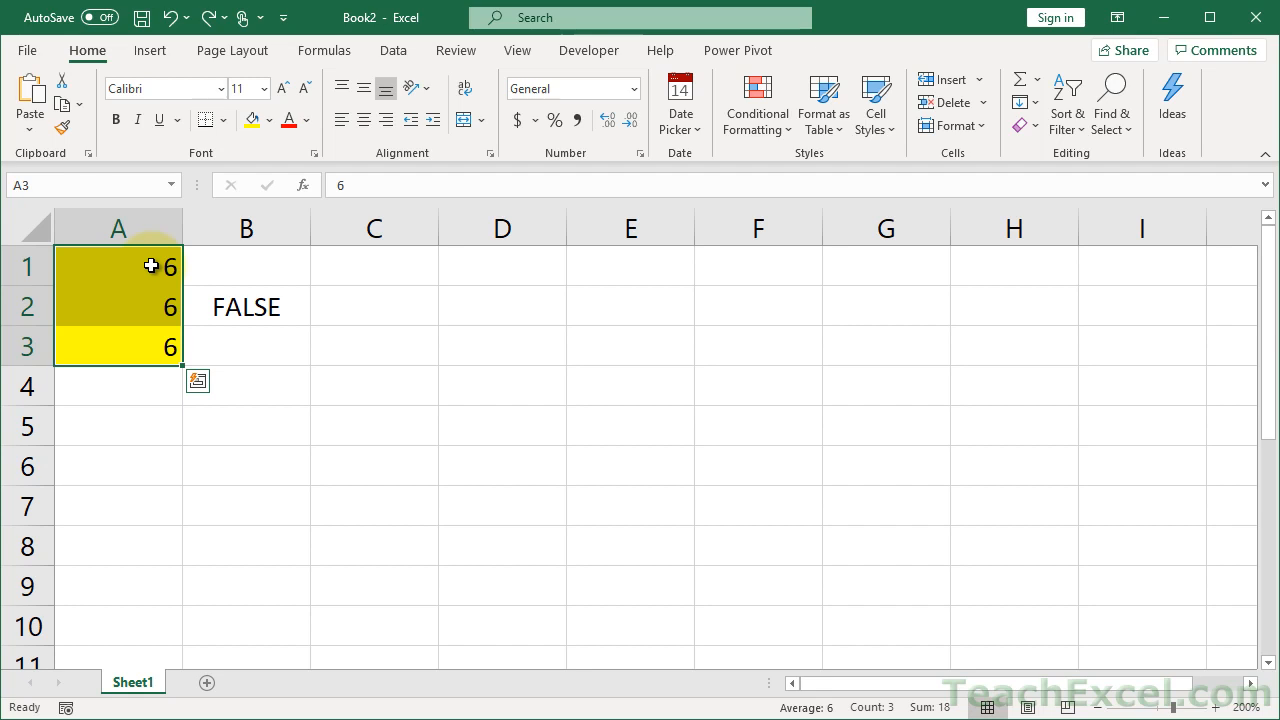
{"action": "left_click", "coordinate": [246, 306]}
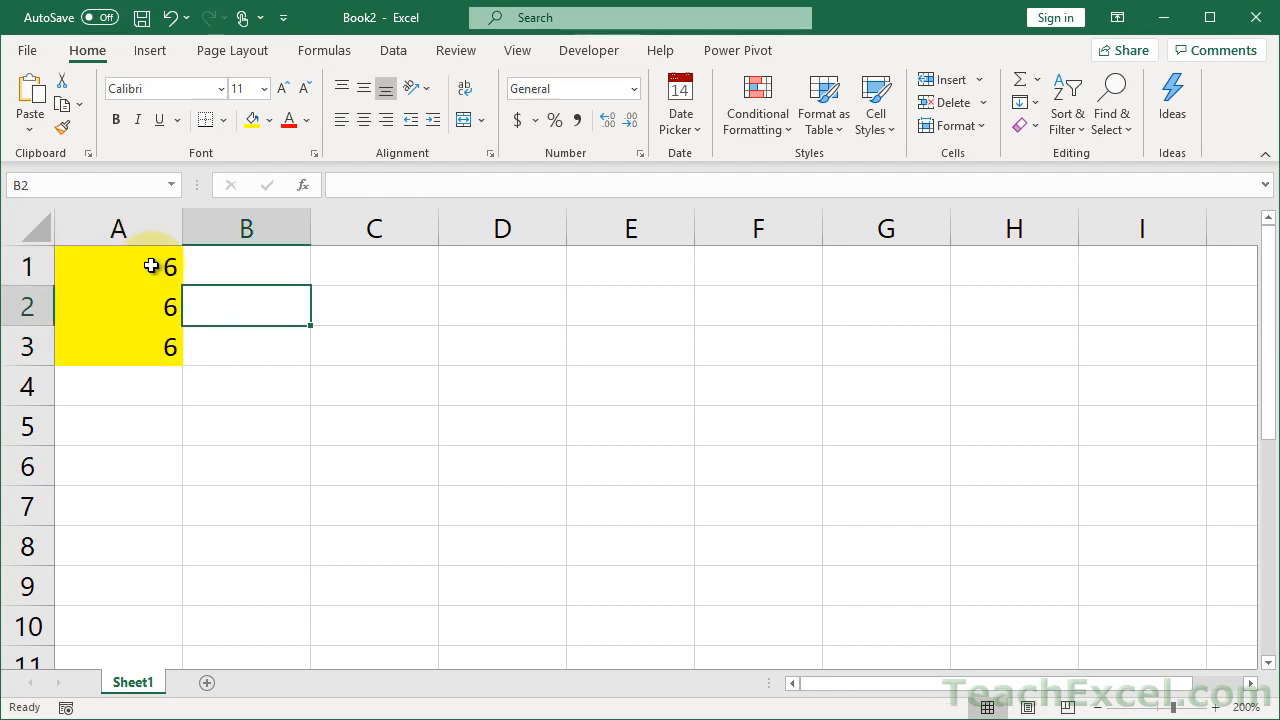
{"action": "mouse_move", "coordinate": [408, 520]}
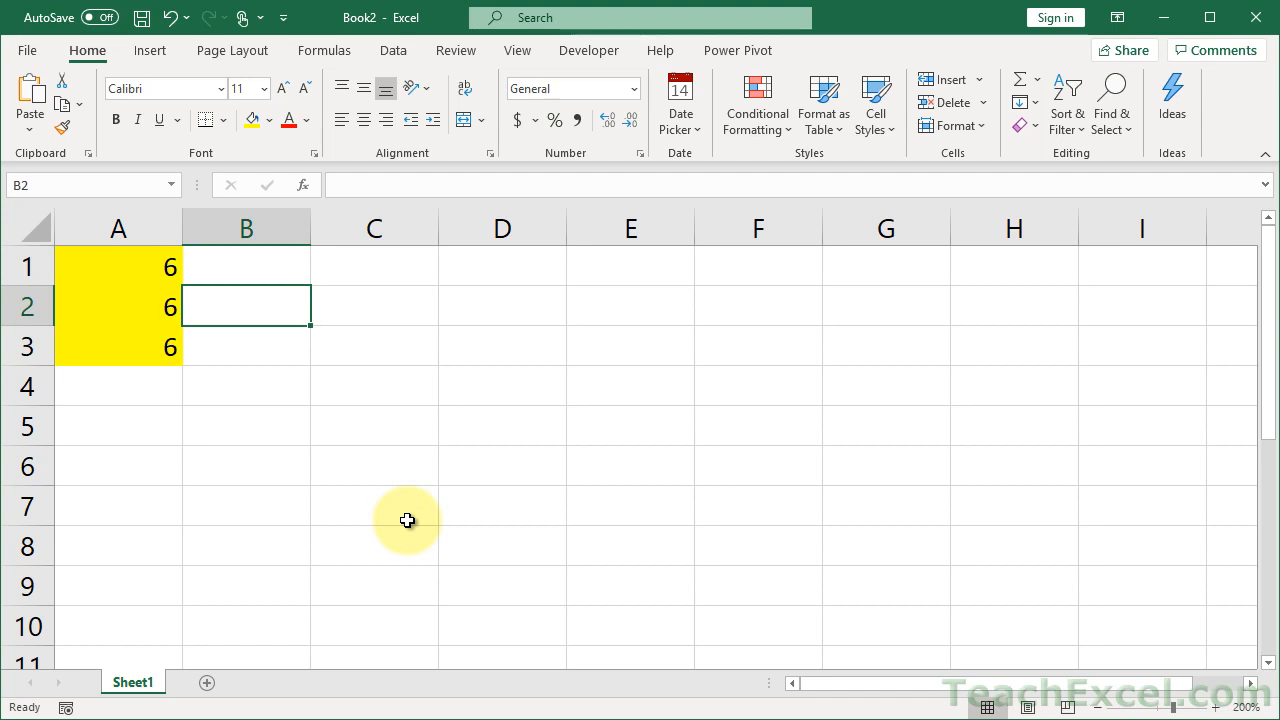
Enter =SUM(A1:A3) in B2 (giving 18), then extend it to =SUM(A1:A3)<20.
{"action": "type", "text": "="}
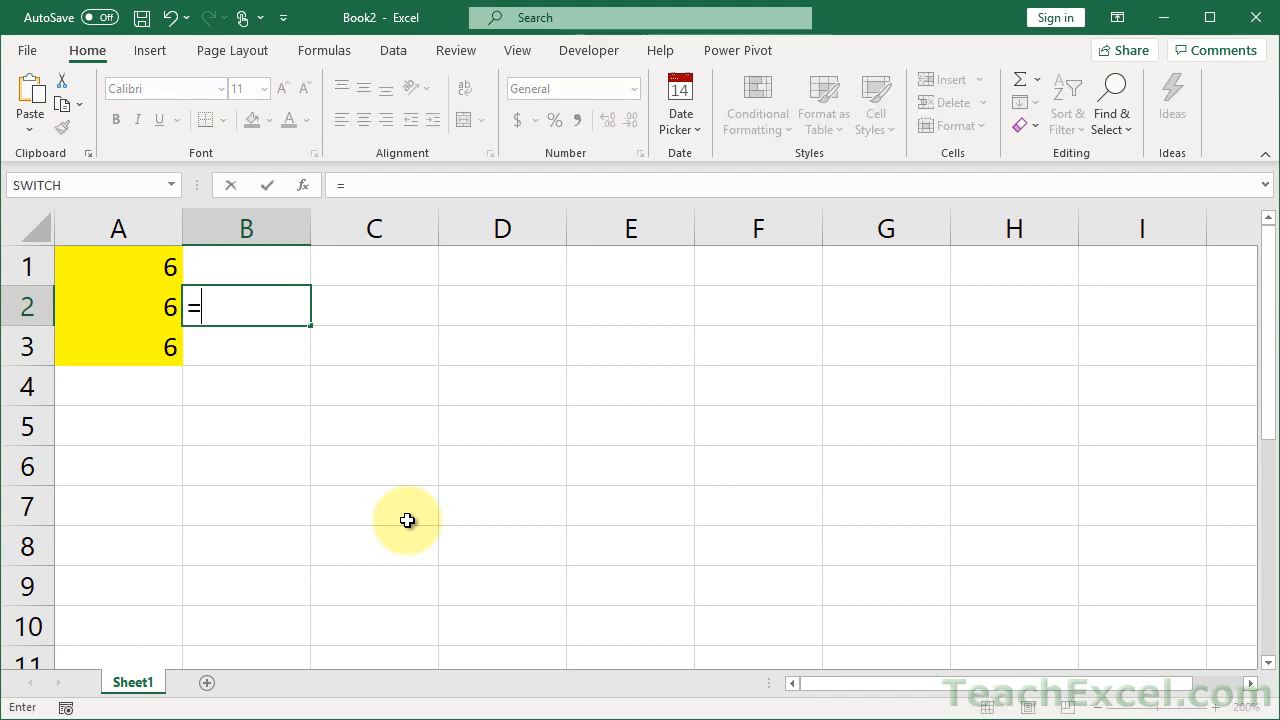
{"action": "type", "text": "SUM("}
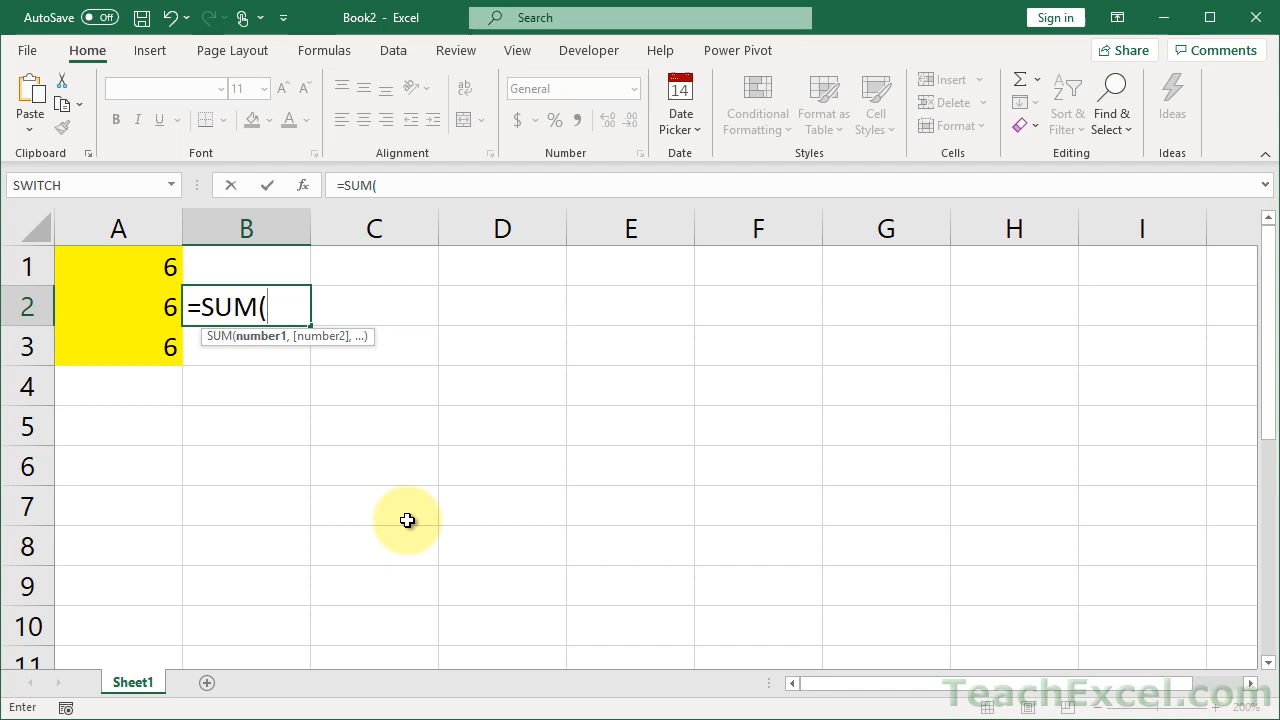
{"action": "left_click_drag", "start_coordinate": [118, 266], "coordinate": [118, 346]}
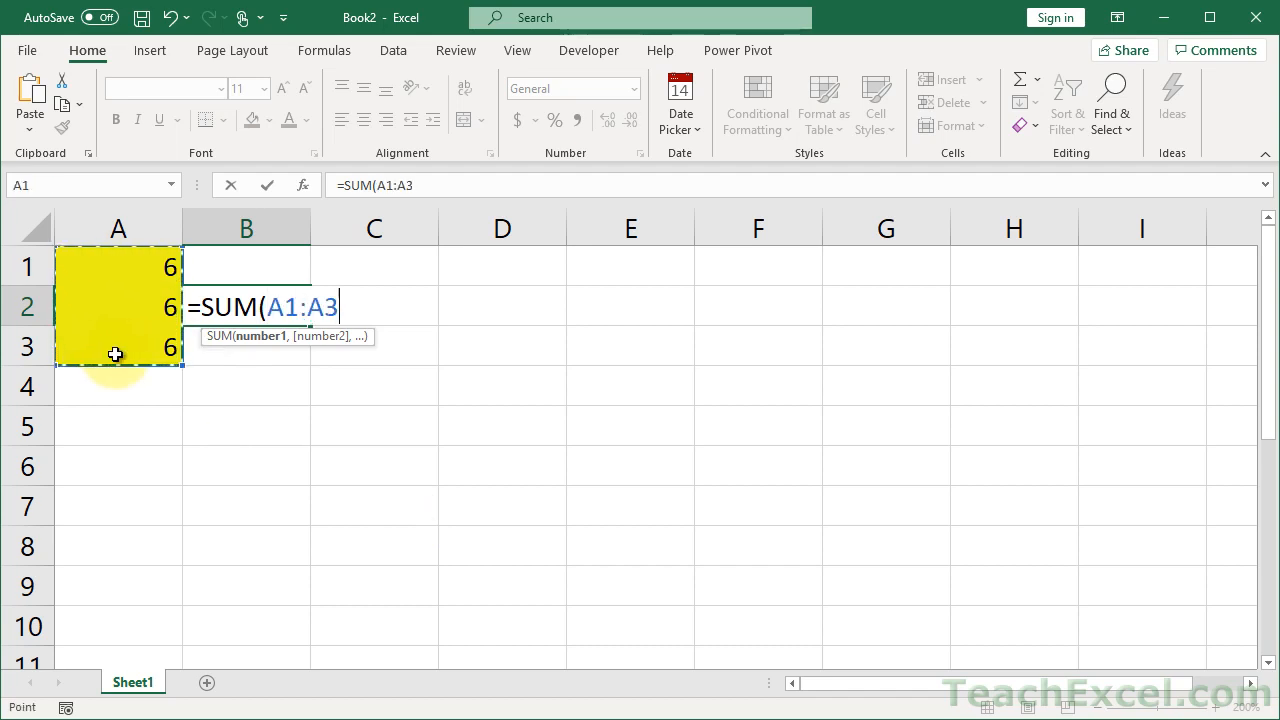
{"action": "key", "text": "Enter"}
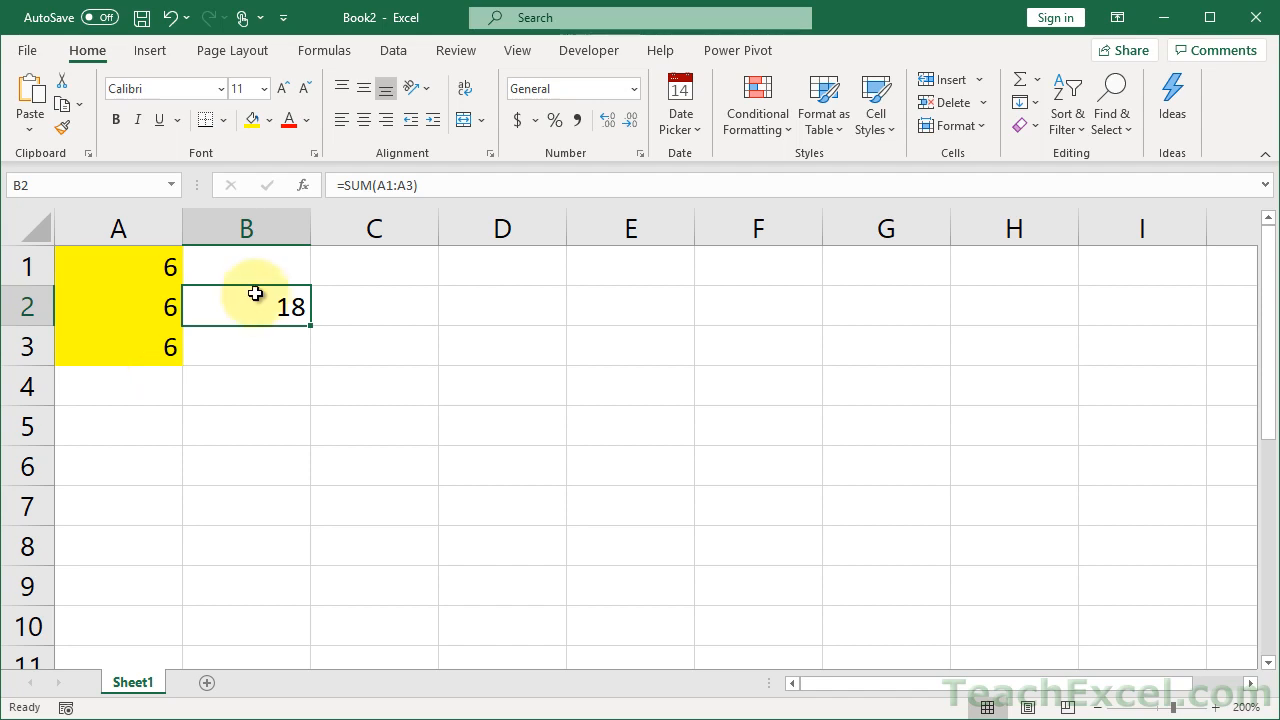
{"action": "mouse_move", "coordinate": [258, 306]}
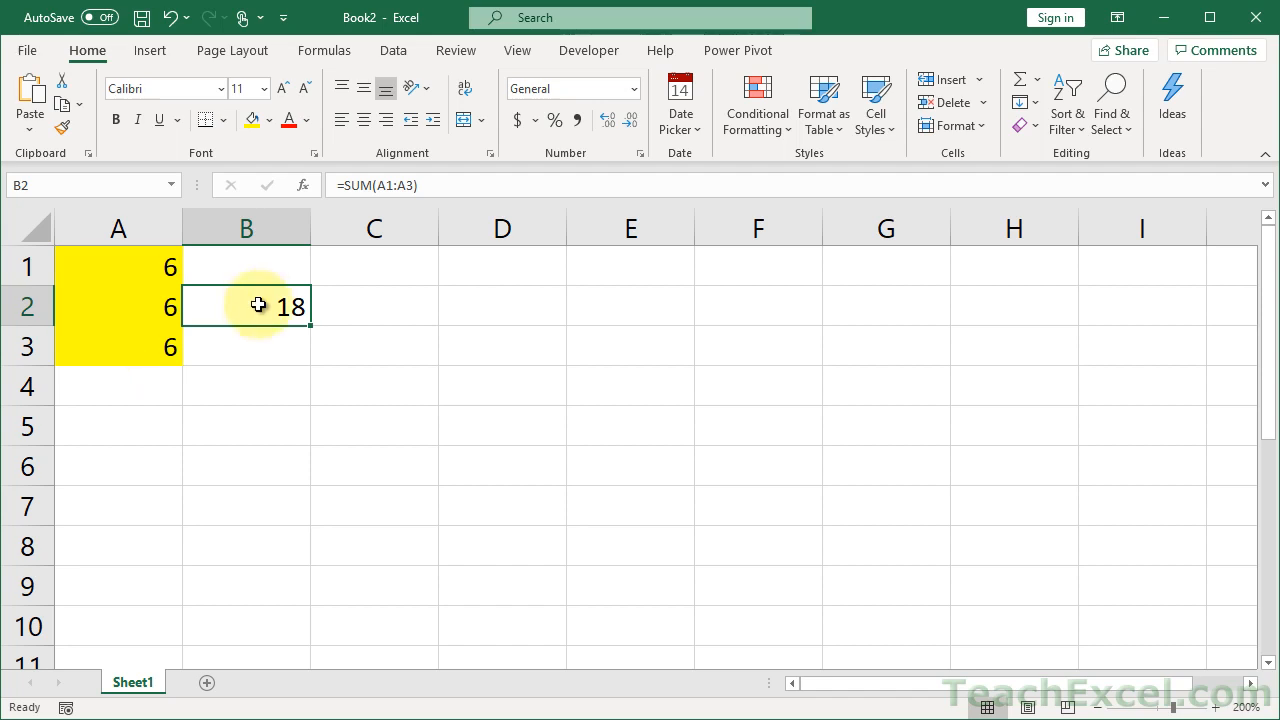
{"action": "double_click", "coordinate": [246, 306]}
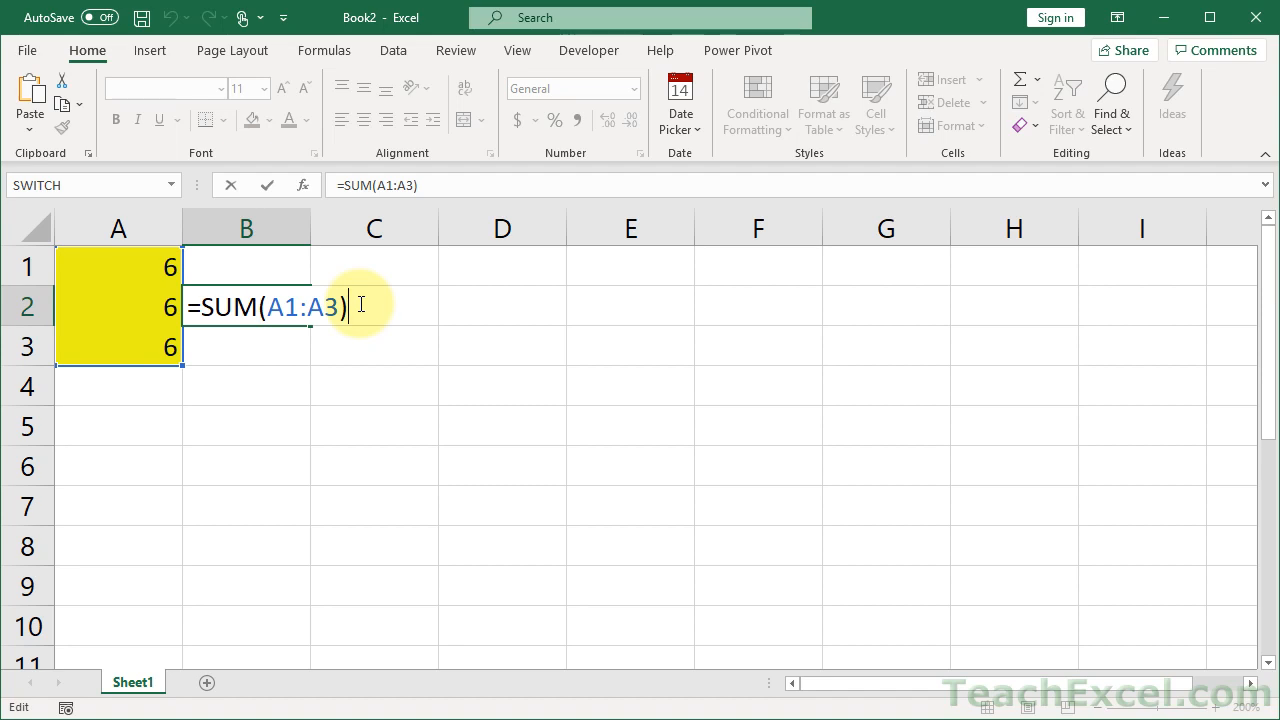
{"action": "type", "text": "<"}
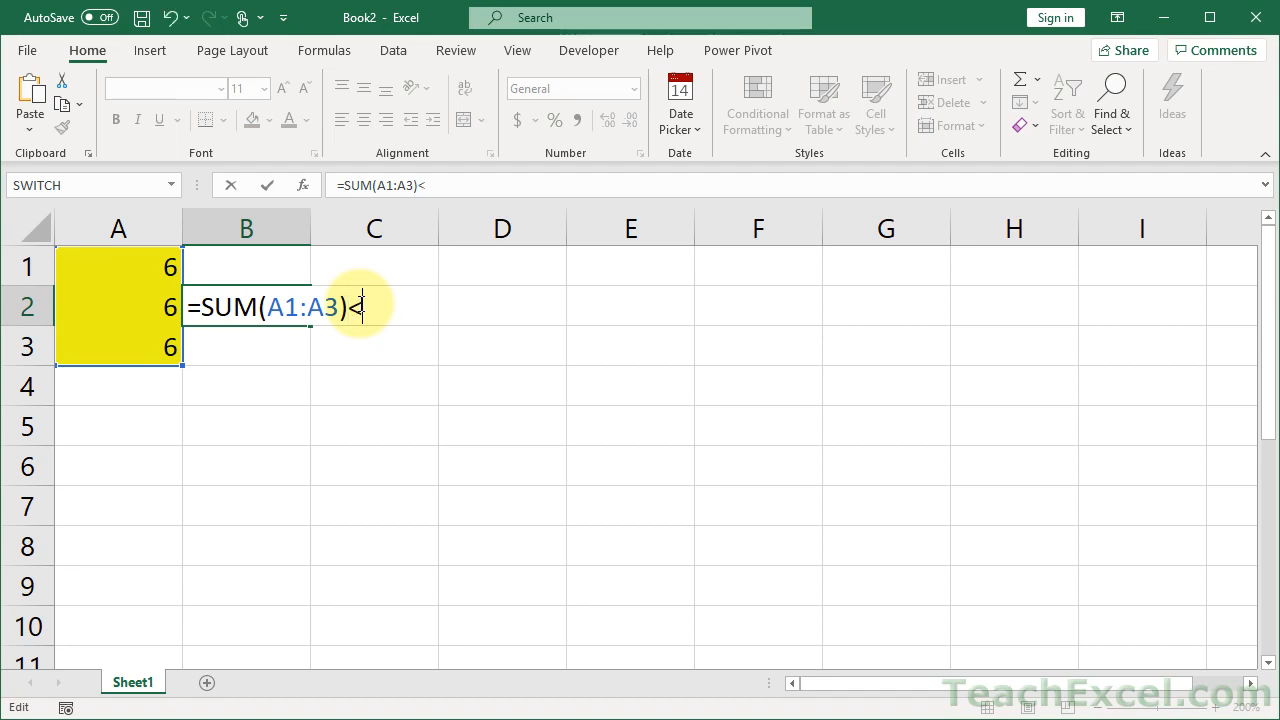
{"action": "type", "text": "20"}
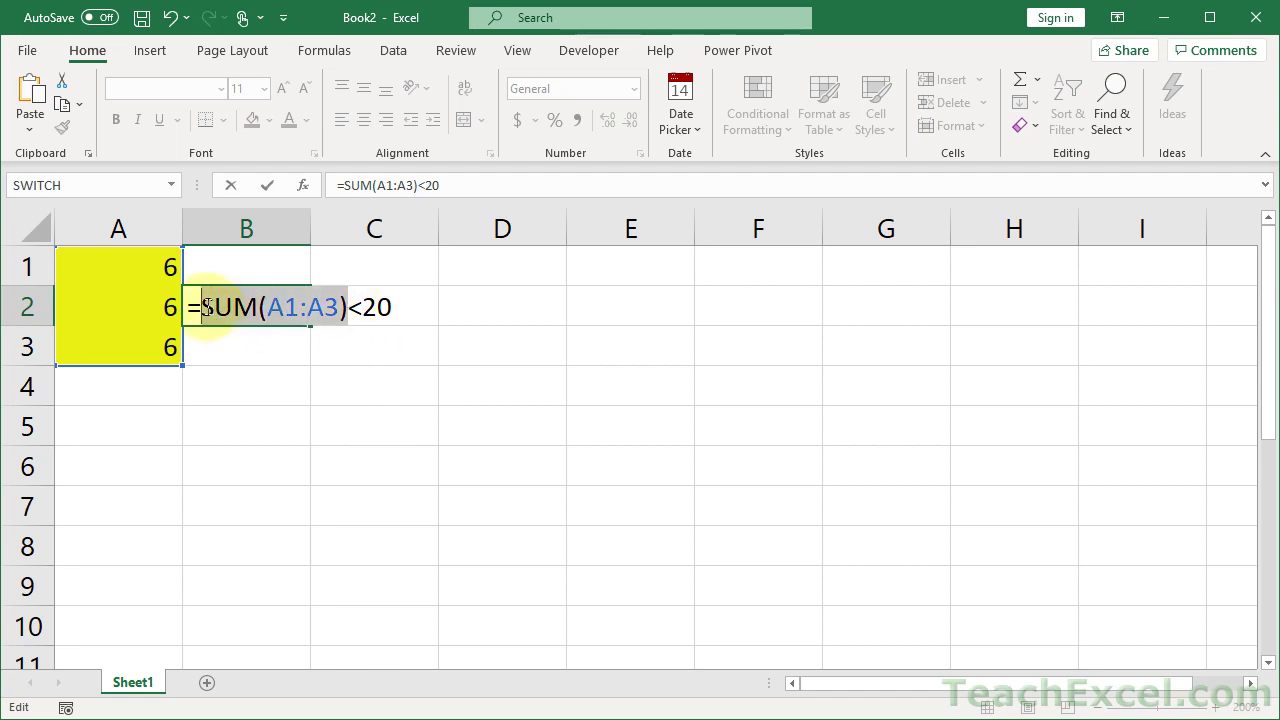
{"action": "mouse_move", "coordinate": [360, 308]}
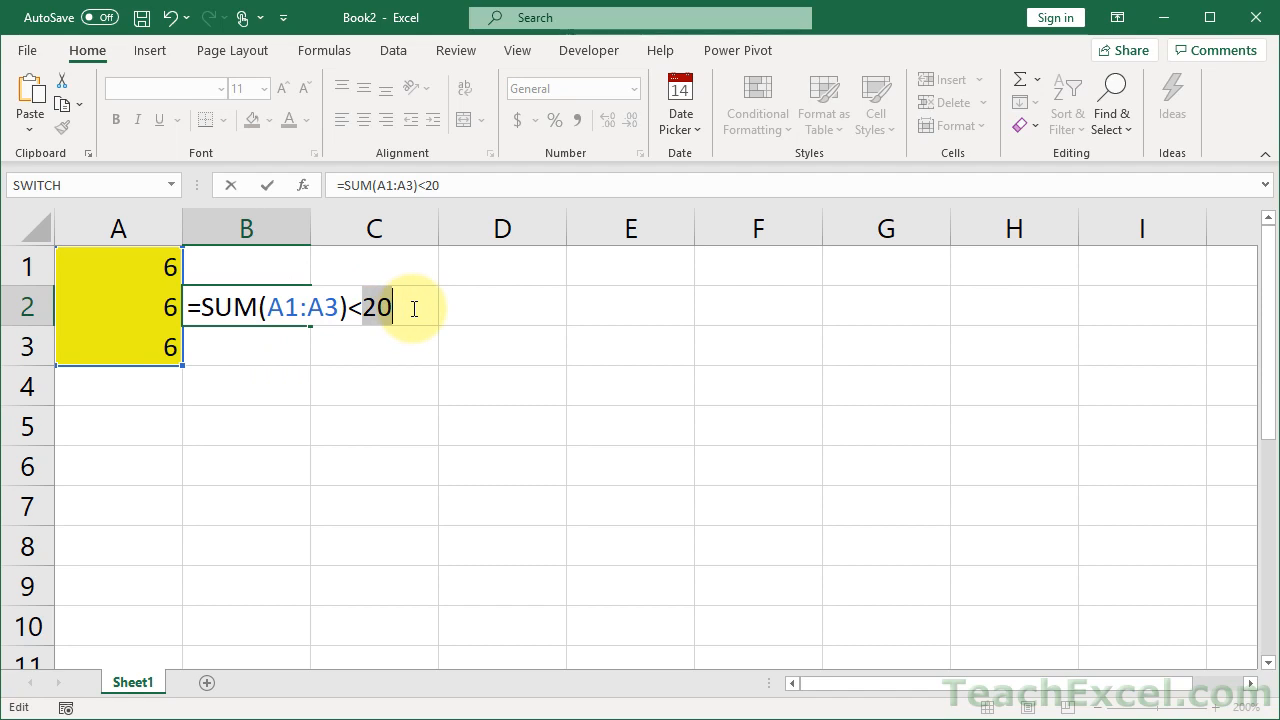
Confirm the test, then fix the reference with F4 so B2 reads =SUM($A$1:$A$3)<20, returning TRUE.
{"action": "key", "text": "Enter"}
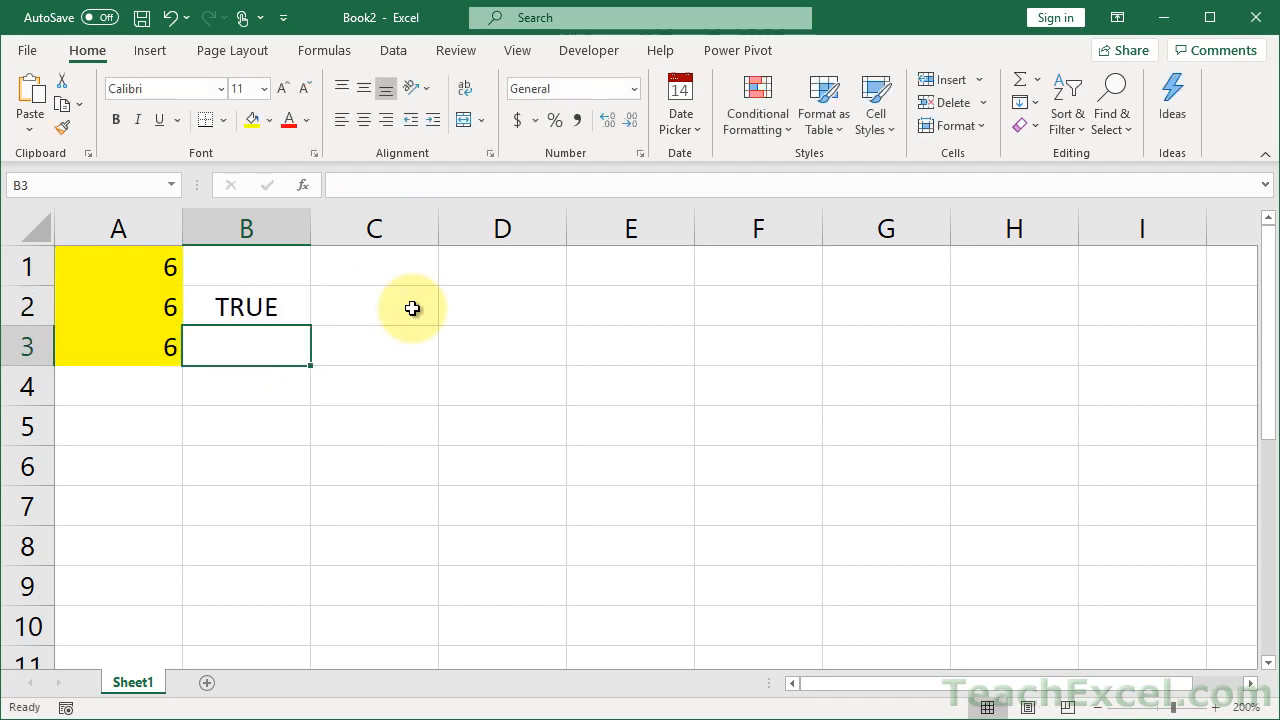
{"action": "type", "text": "20"}
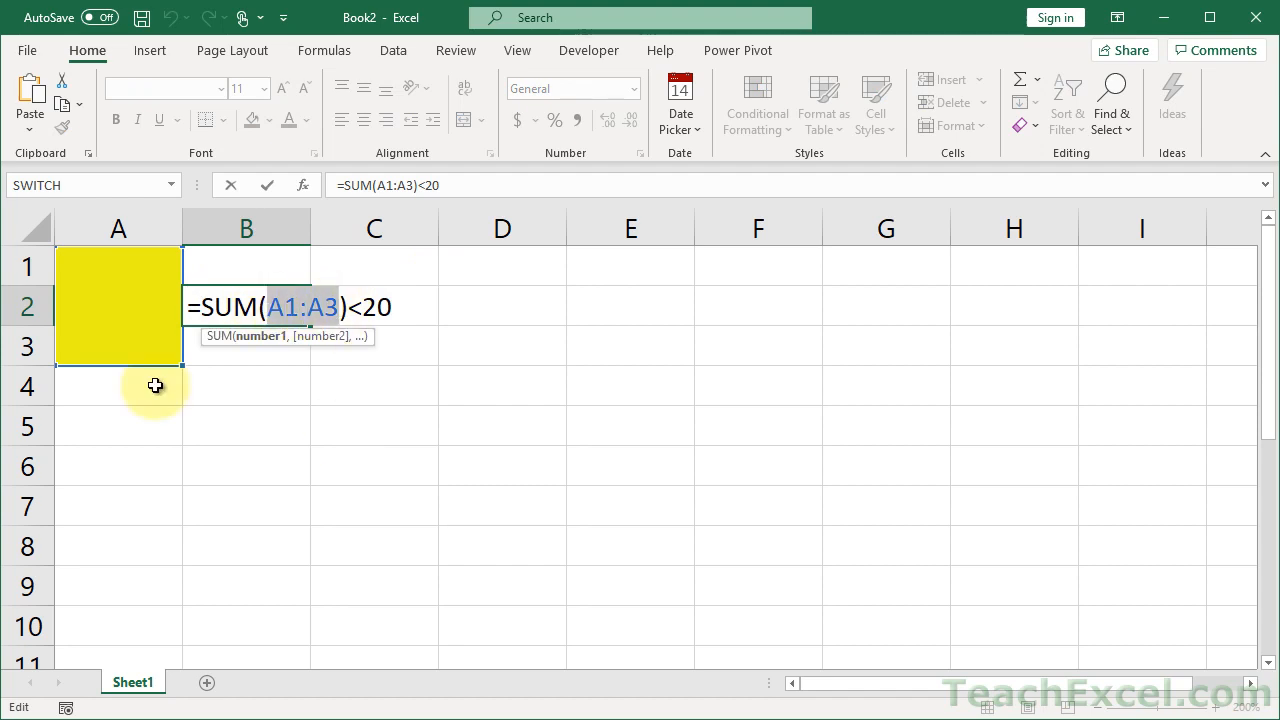
{"action": "mouse_move", "coordinate": [472, 444]}
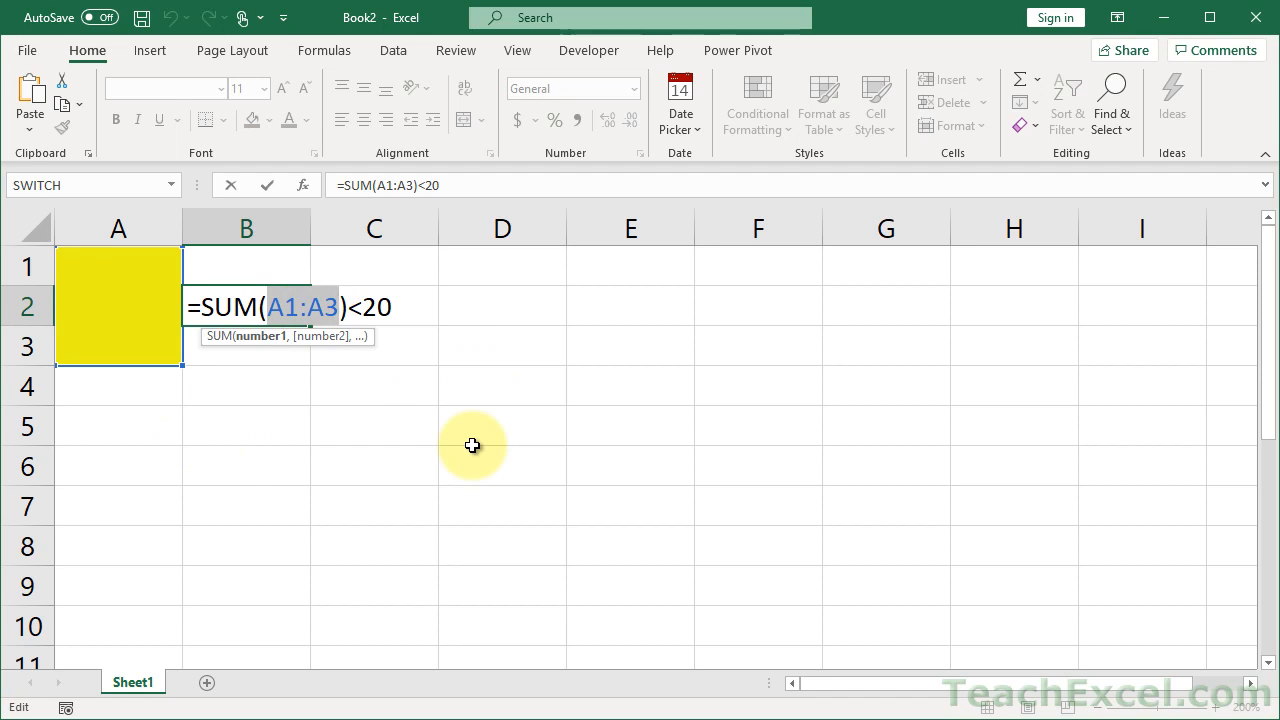
{"action": "key", "text": "F4"}
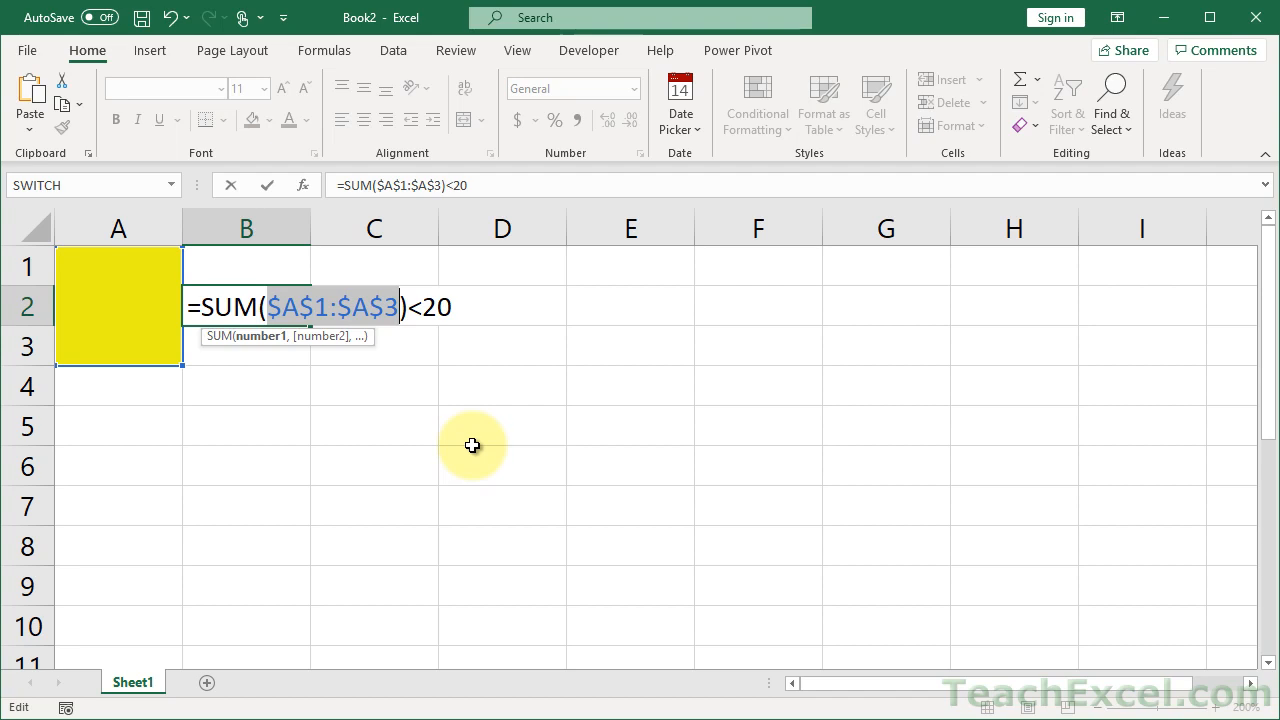
{"action": "mouse_move", "coordinate": [128, 296]}
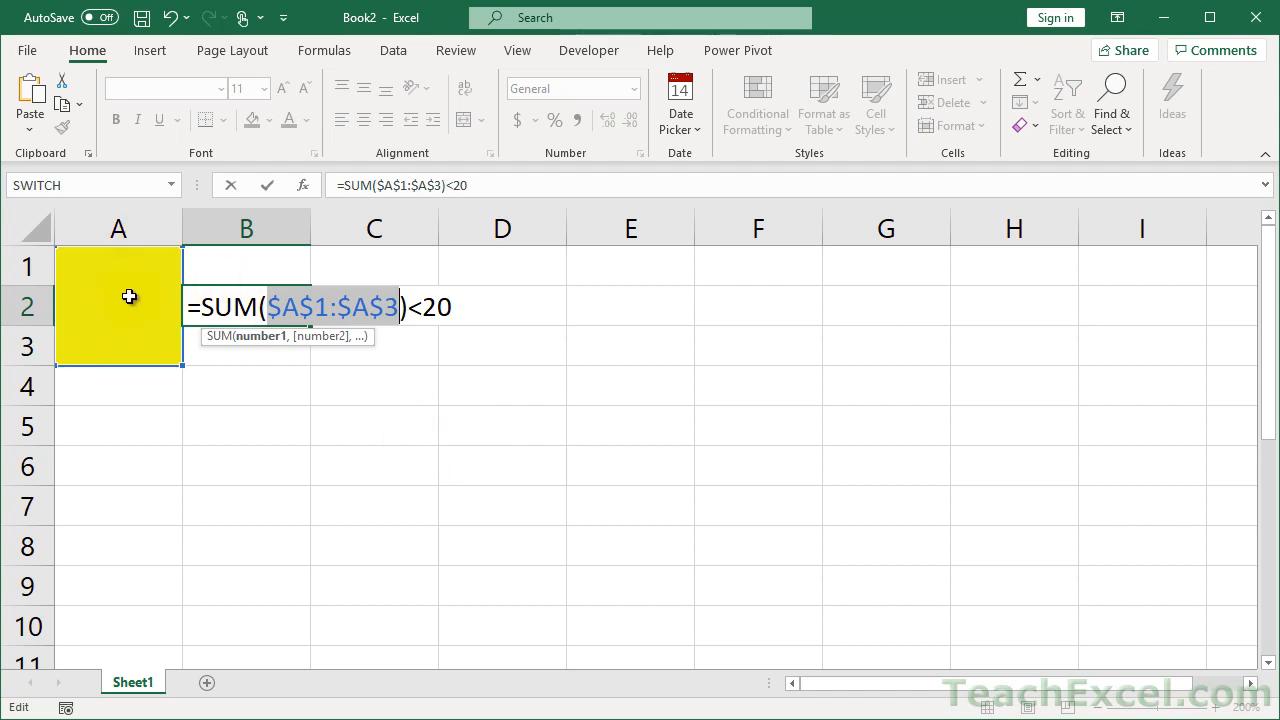
{"action": "mouse_move", "coordinate": [132, 384]}
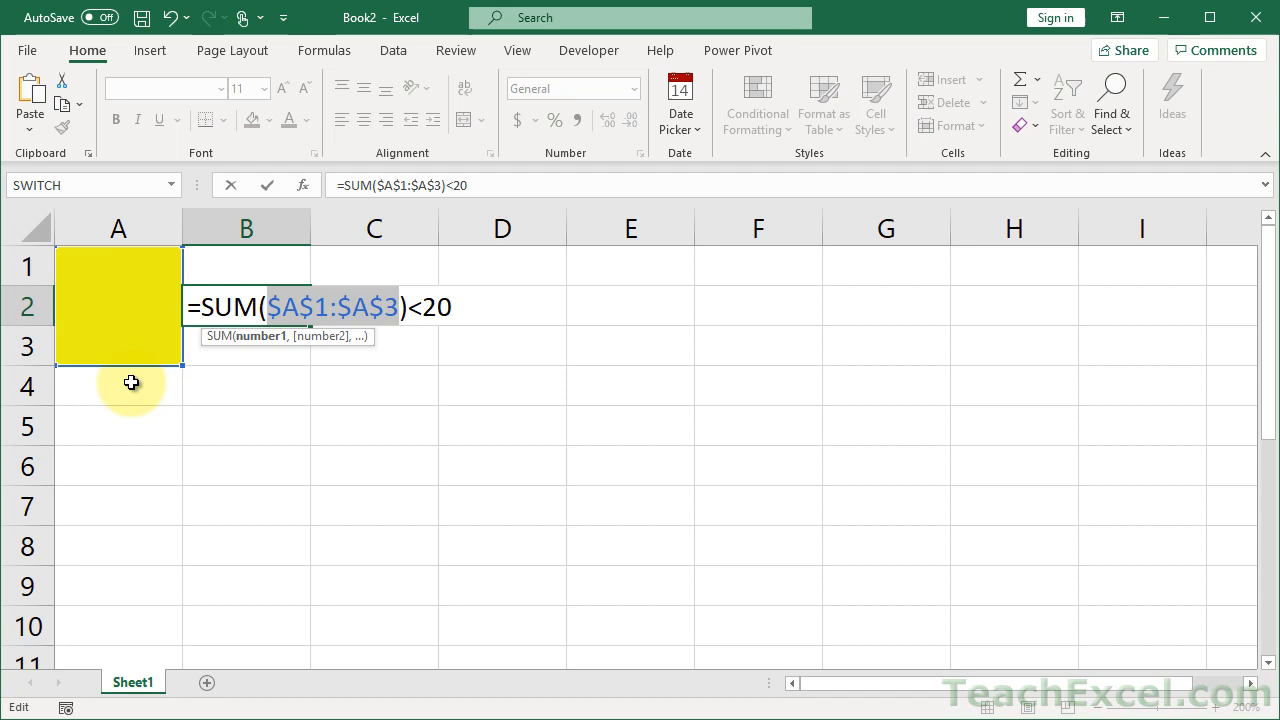
{"action": "mouse_move", "coordinate": [280, 414]}
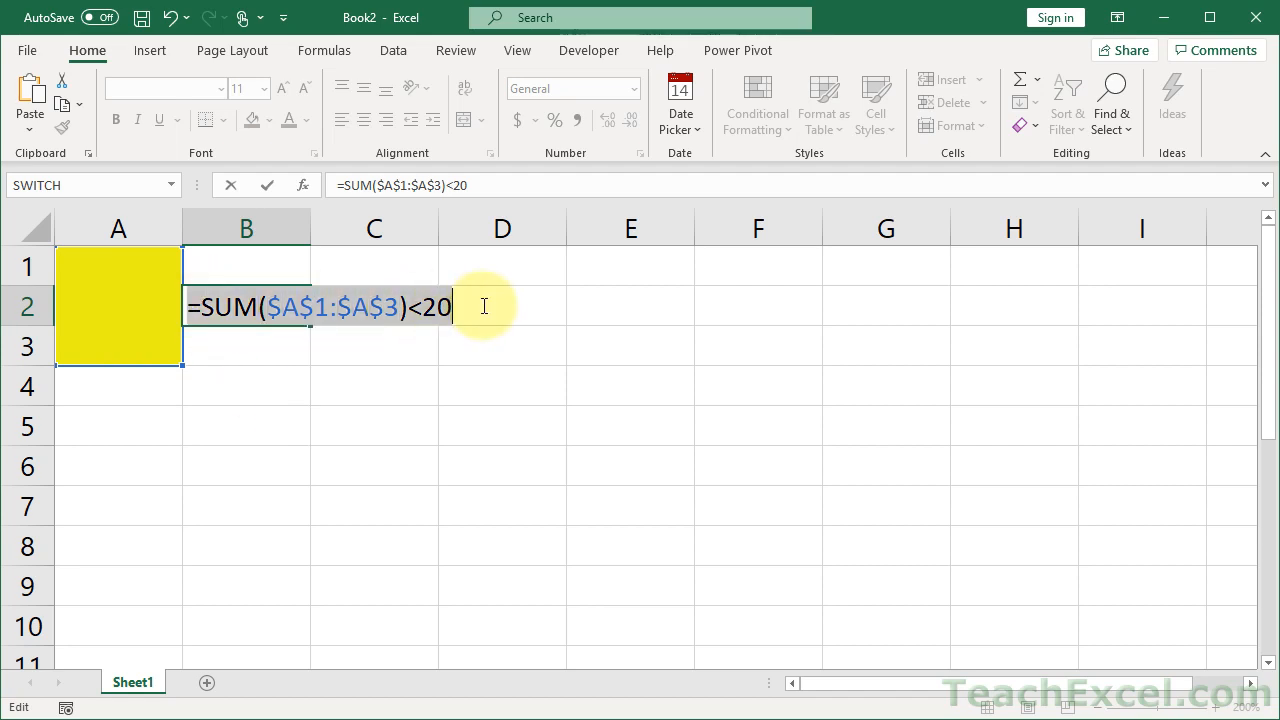
{"action": "key", "text": "Enter"}
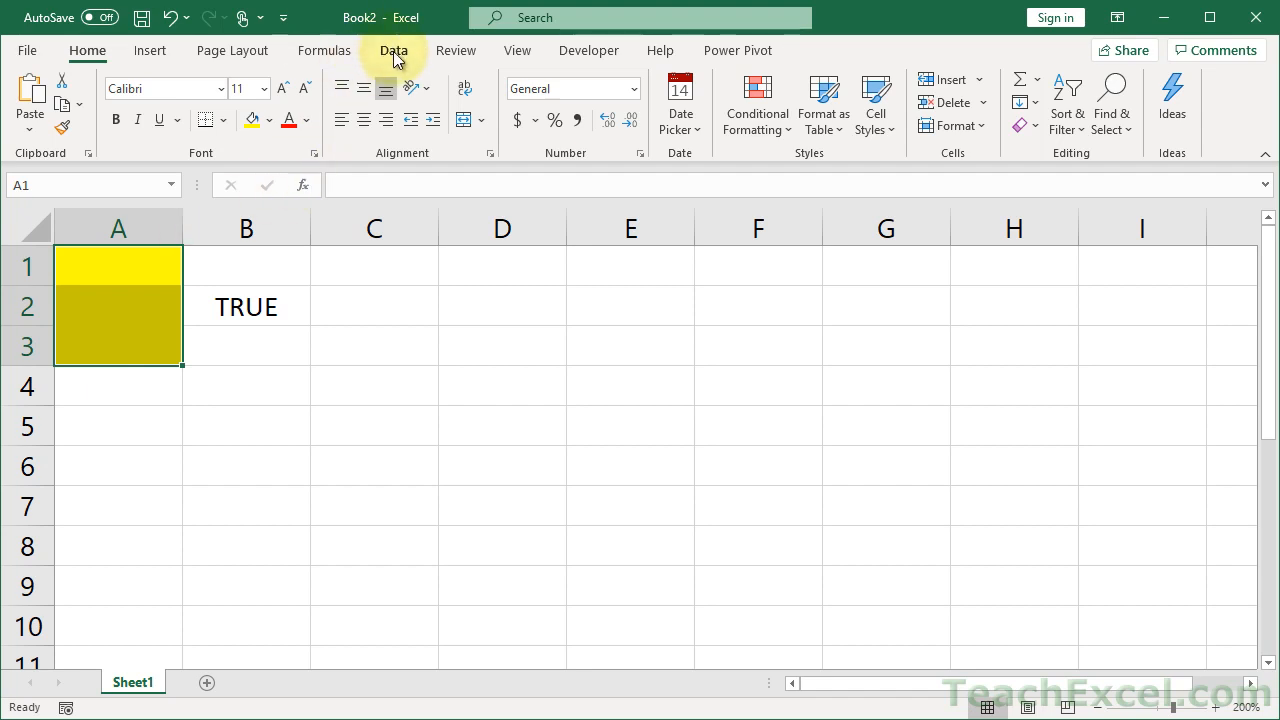
Apply a Custom data validation rule =SUM($A$1:$A$3)<20 to A1:A3 from the Data ribbon.
{"action": "left_click", "coordinate": [392, 50]}
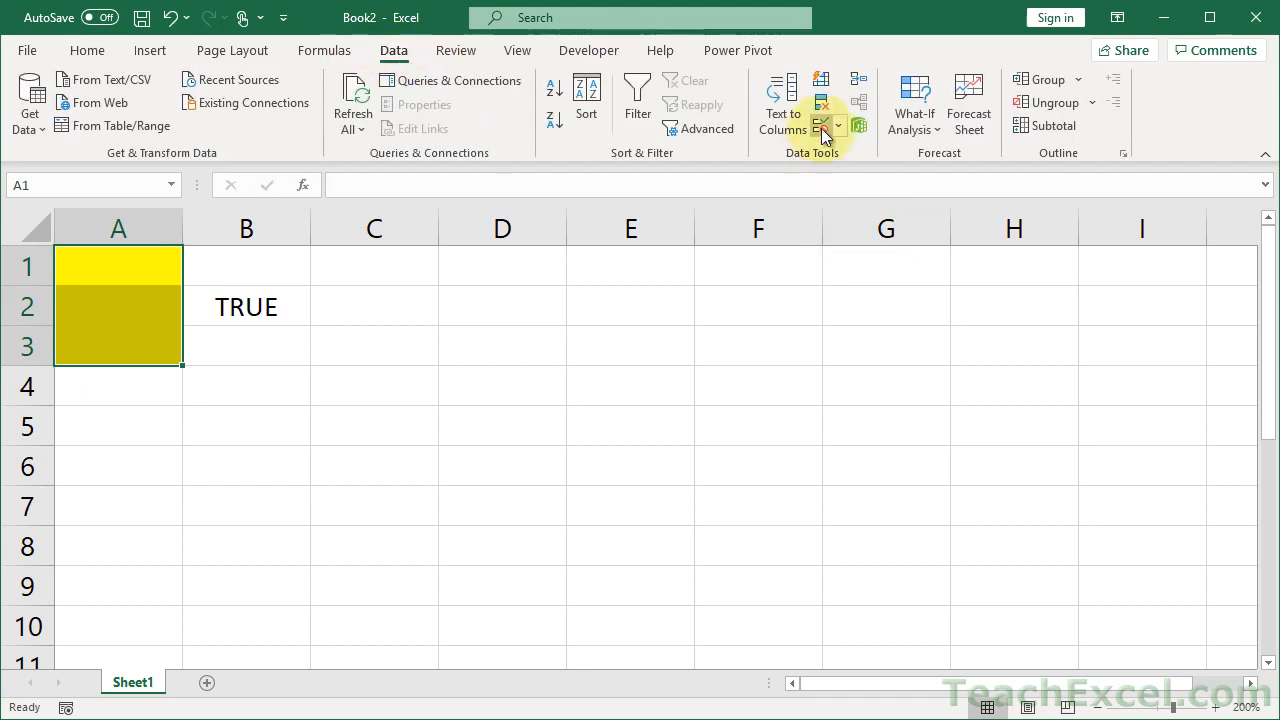
{"action": "mouse_move", "coordinate": [820, 124]}
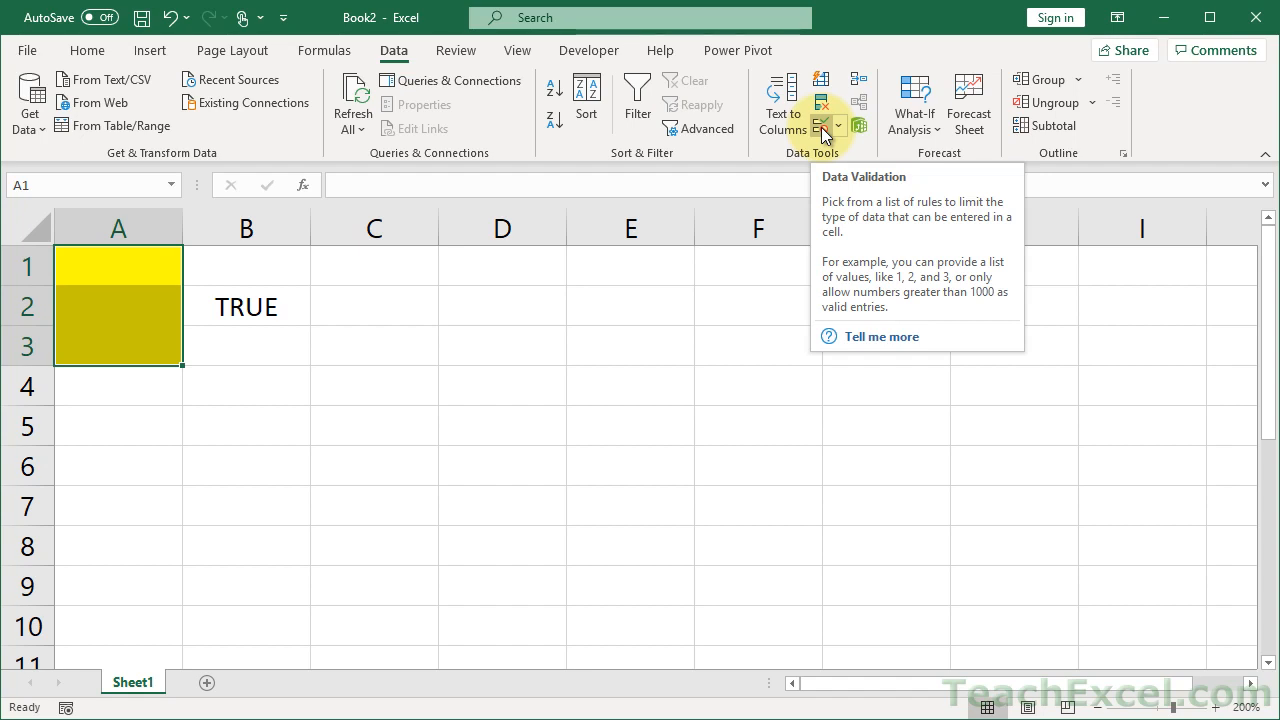
{"action": "left_click", "coordinate": [820, 124]}
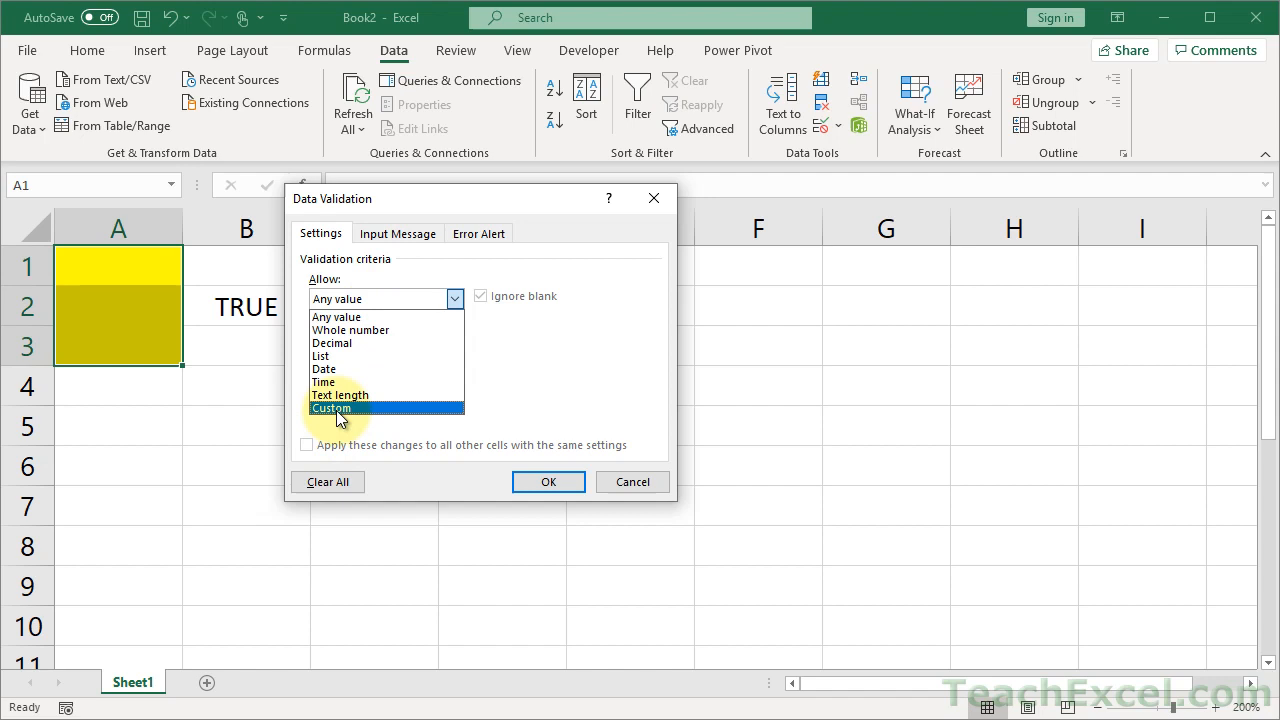
{"action": "left_click", "coordinate": [336, 408]}
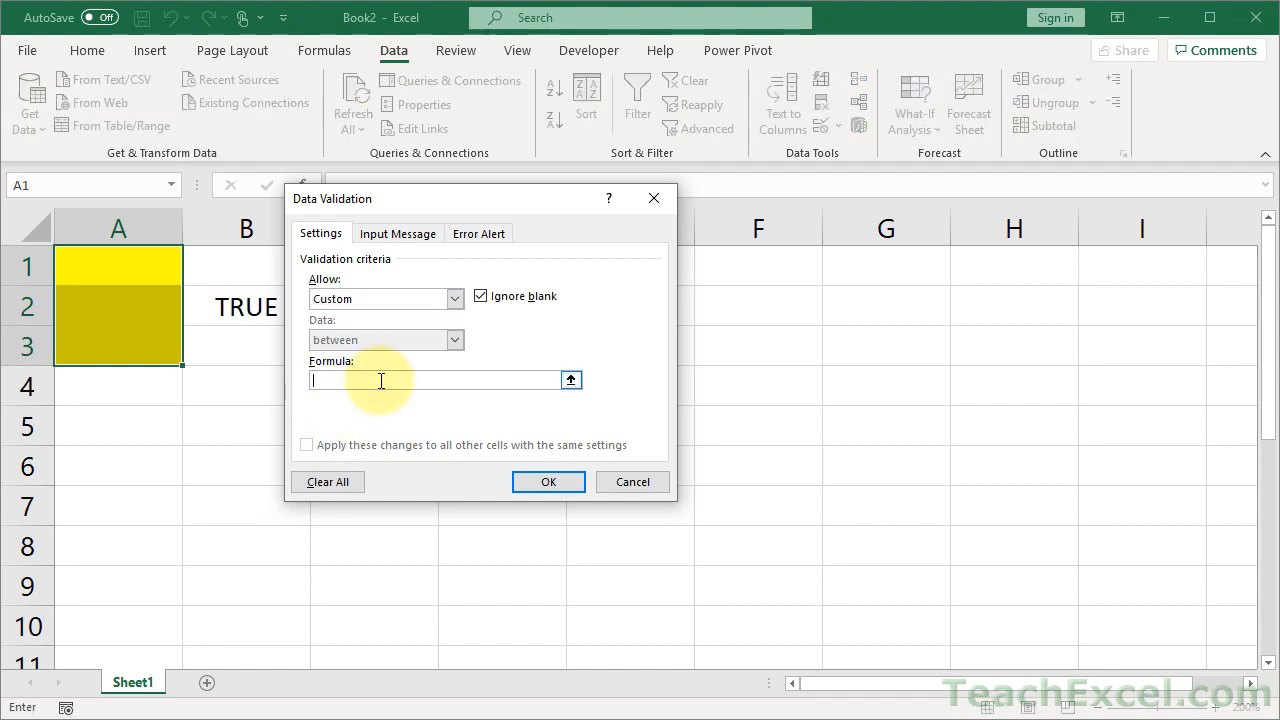
{"action": "type", "text": "=SUM($A$1:$A$3)<20"}
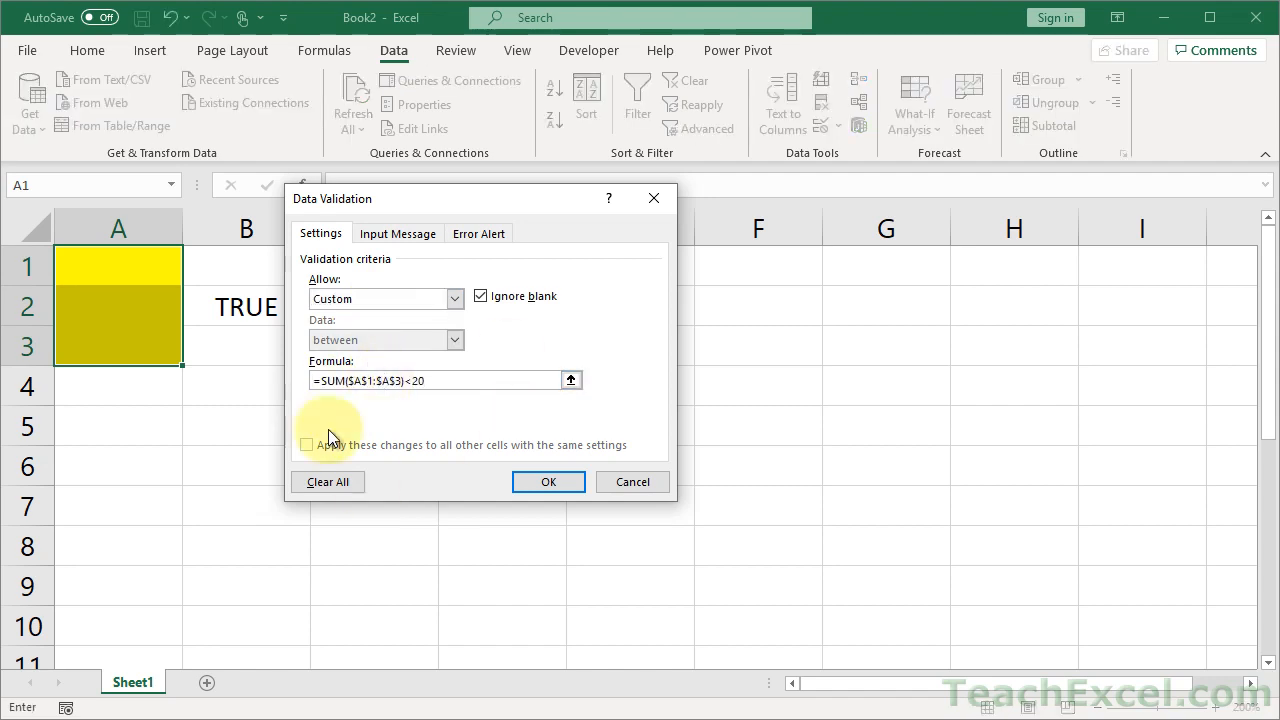
{"action": "mouse_move", "coordinate": [436, 508]}
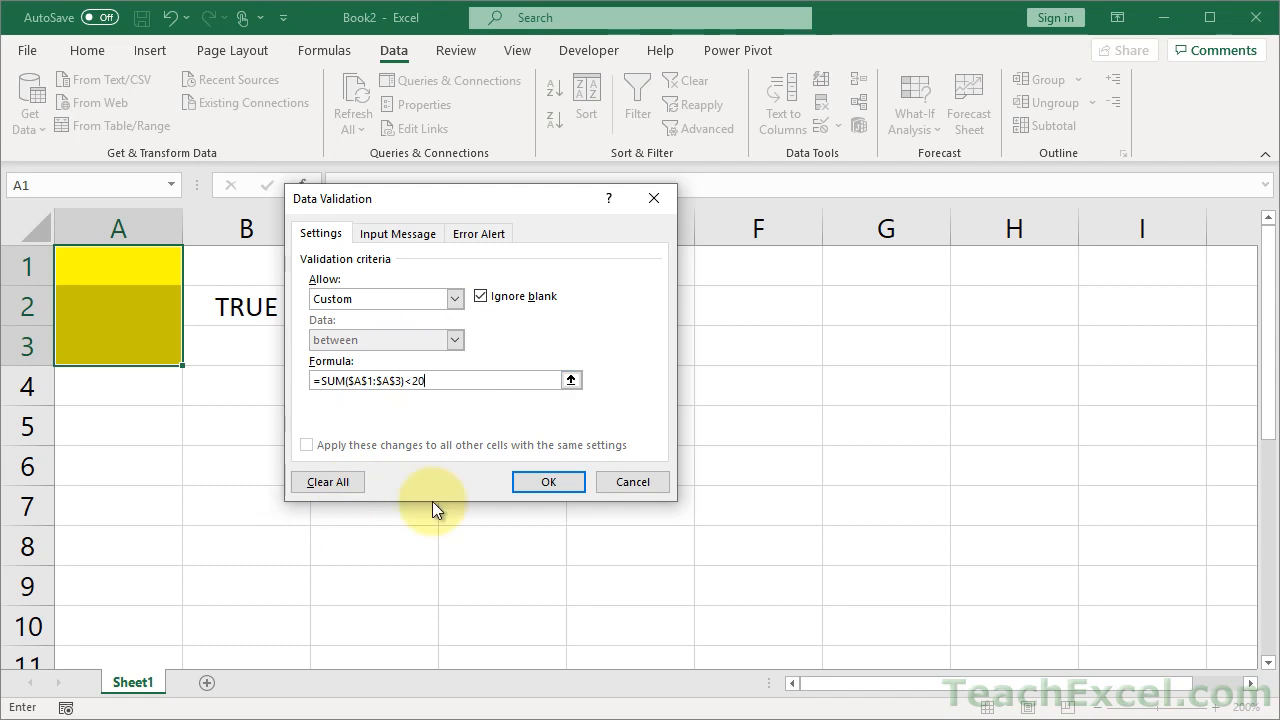
{"action": "left_click", "coordinate": [548, 482]}
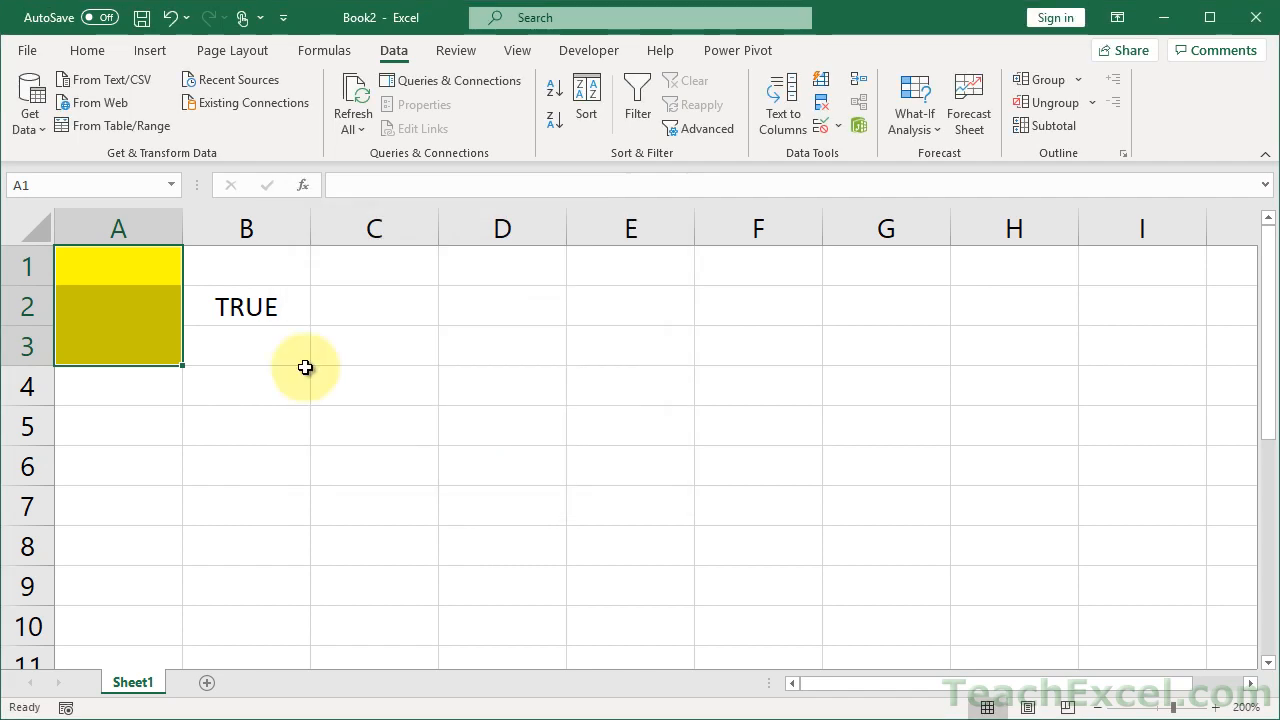
{"action": "left_click", "coordinate": [118, 266]}
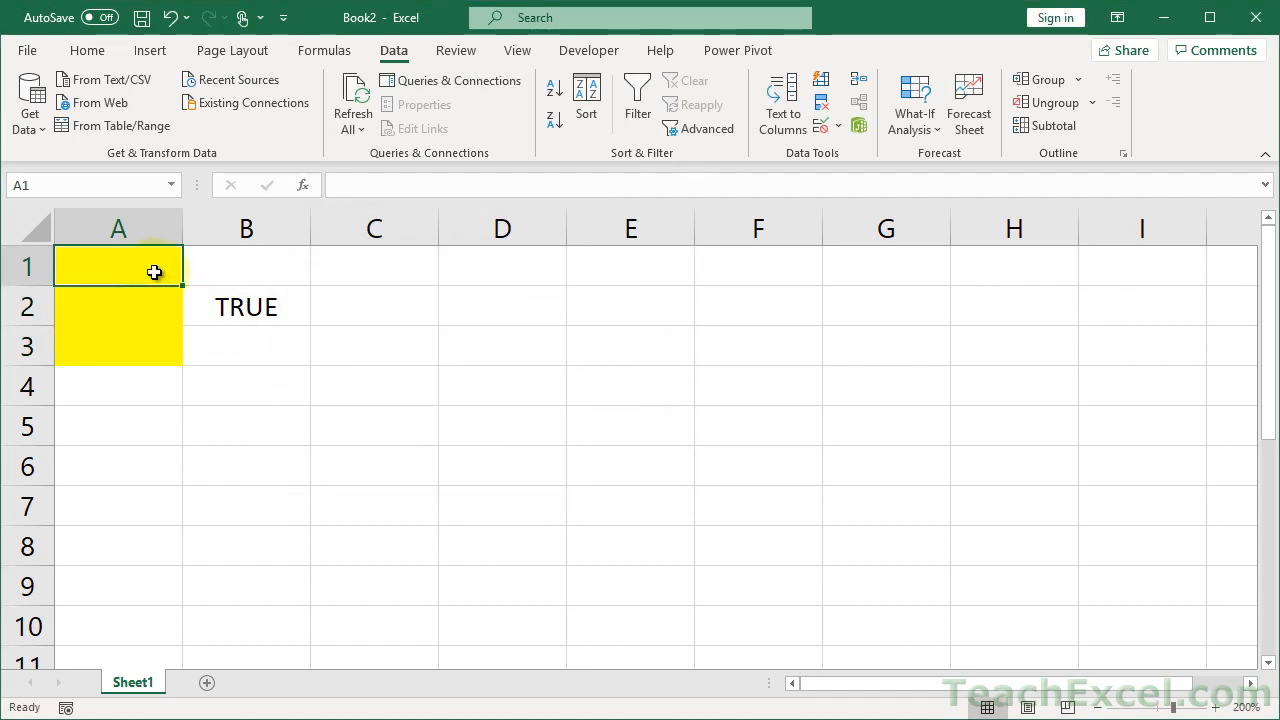
Enter 10 and 5, retry a rejected 10 in A3 as 4, and cancel a rejected 10 in A2.
{"action": "type", "text": "10"}
{"action": "left_click", "coordinate": [118, 306]}
{"action": "type", "text": "5"}
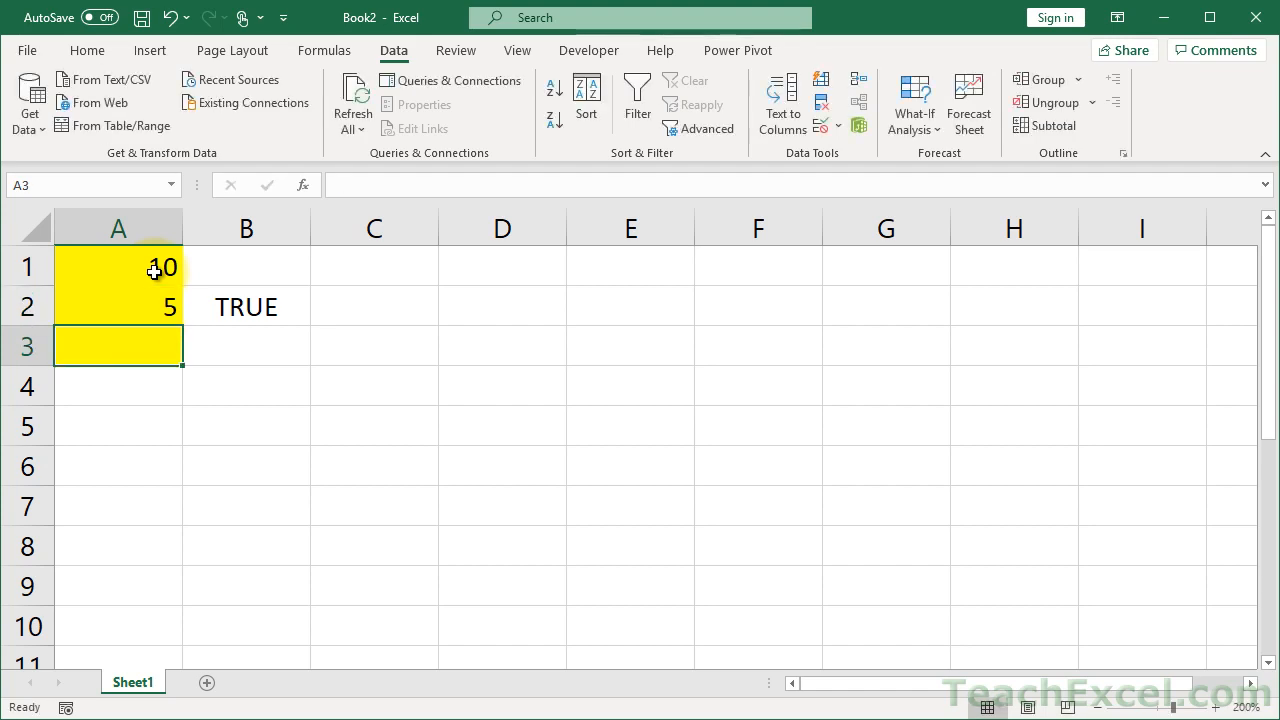
{"action": "type", "text": "10"}
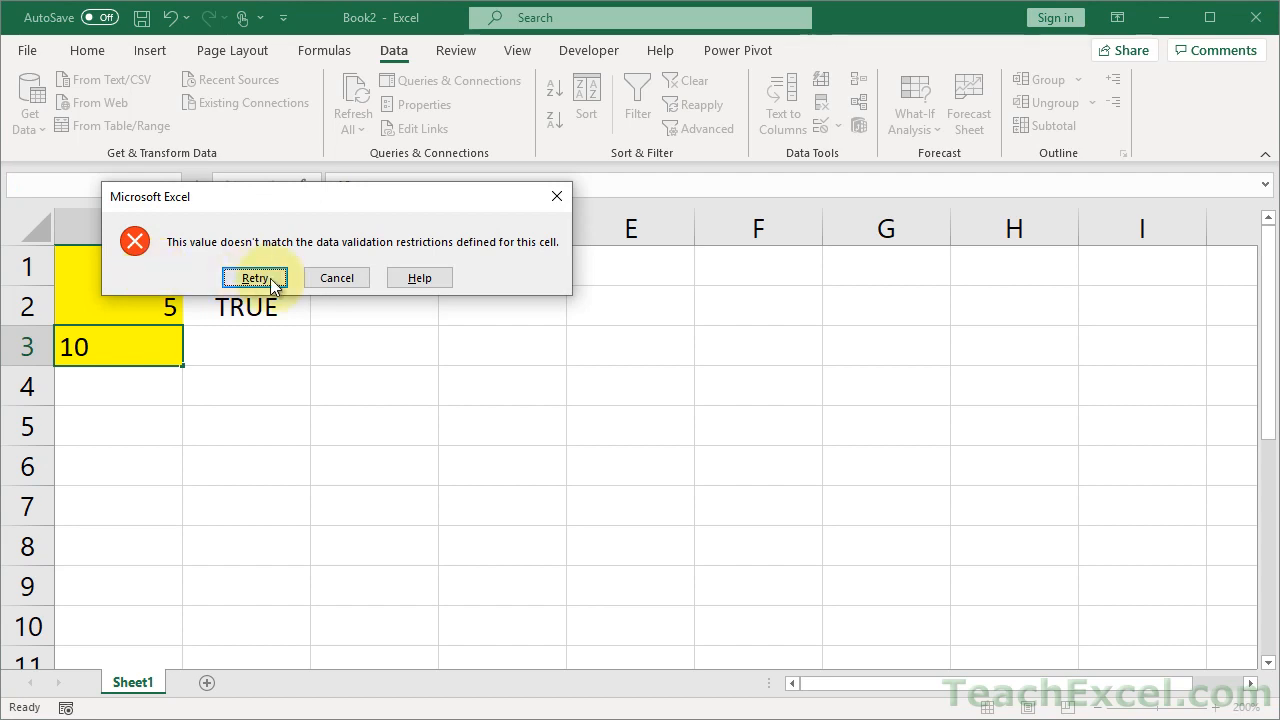
{"action": "left_click", "coordinate": [254, 276]}
{"action": "type", "text": "4"}
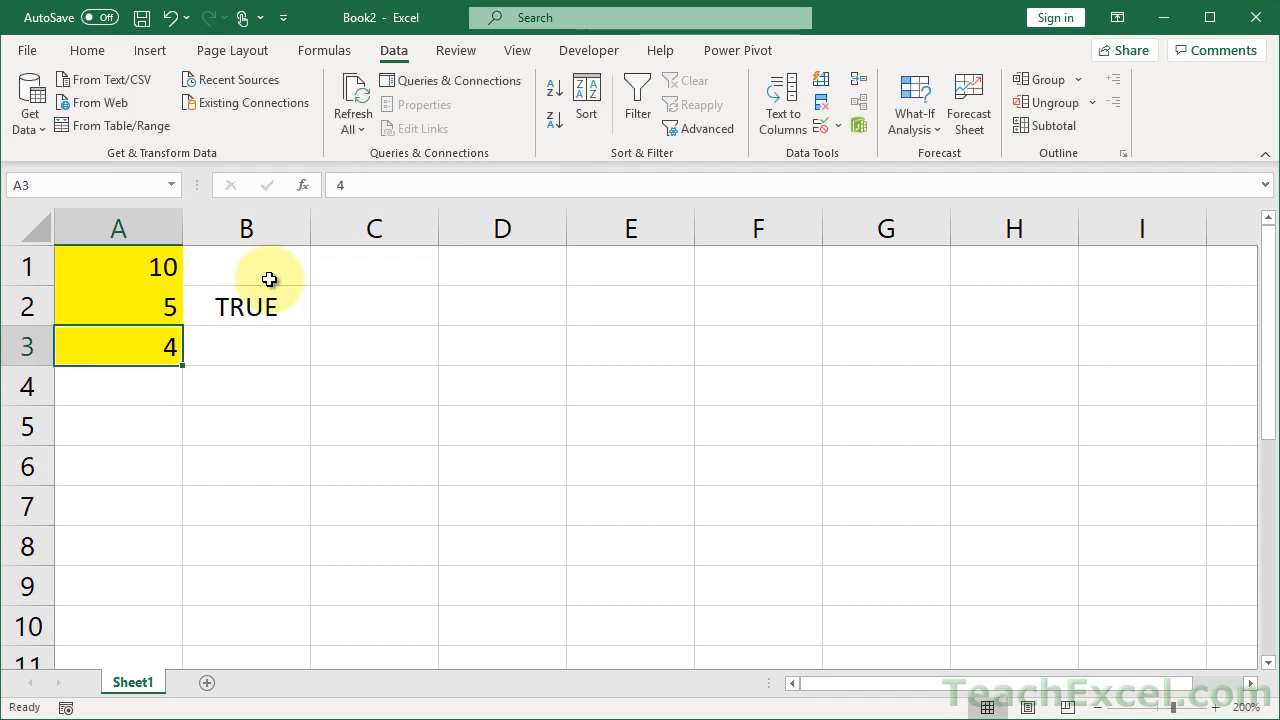
{"action": "type", "text": "10"}
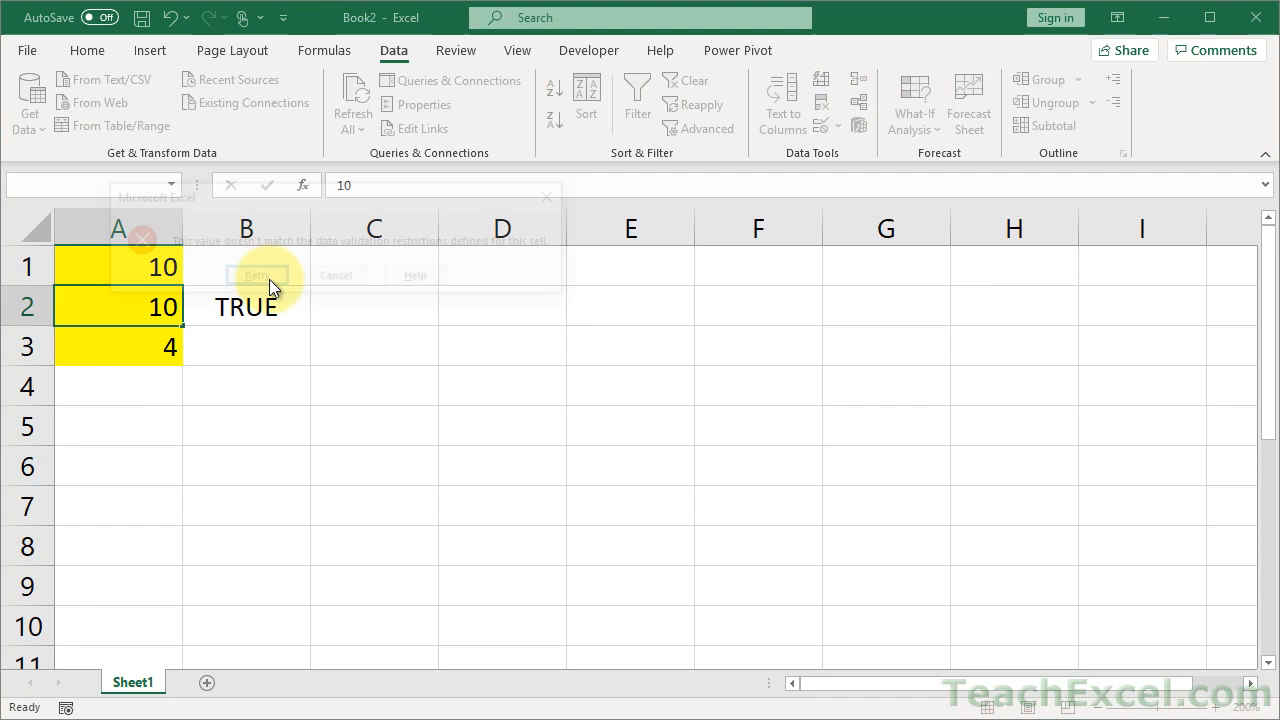
{"action": "left_click", "coordinate": [258, 276]}
{"action": "type", "text": "5"}
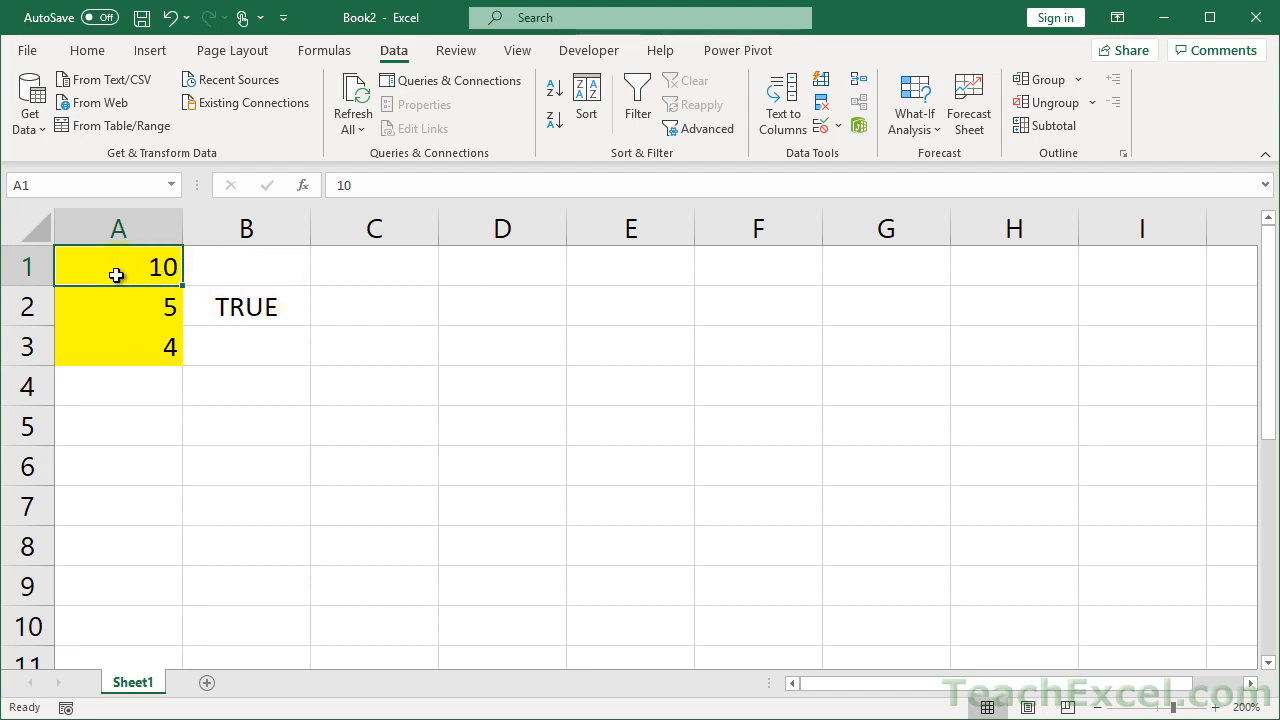
Reopen Data Validation for A1:A3 on Error Alert, trying Warning then keeping the Stop style.
{"action": "left_click_drag", "start_coordinate": [116, 266], "coordinate": [116, 346]}
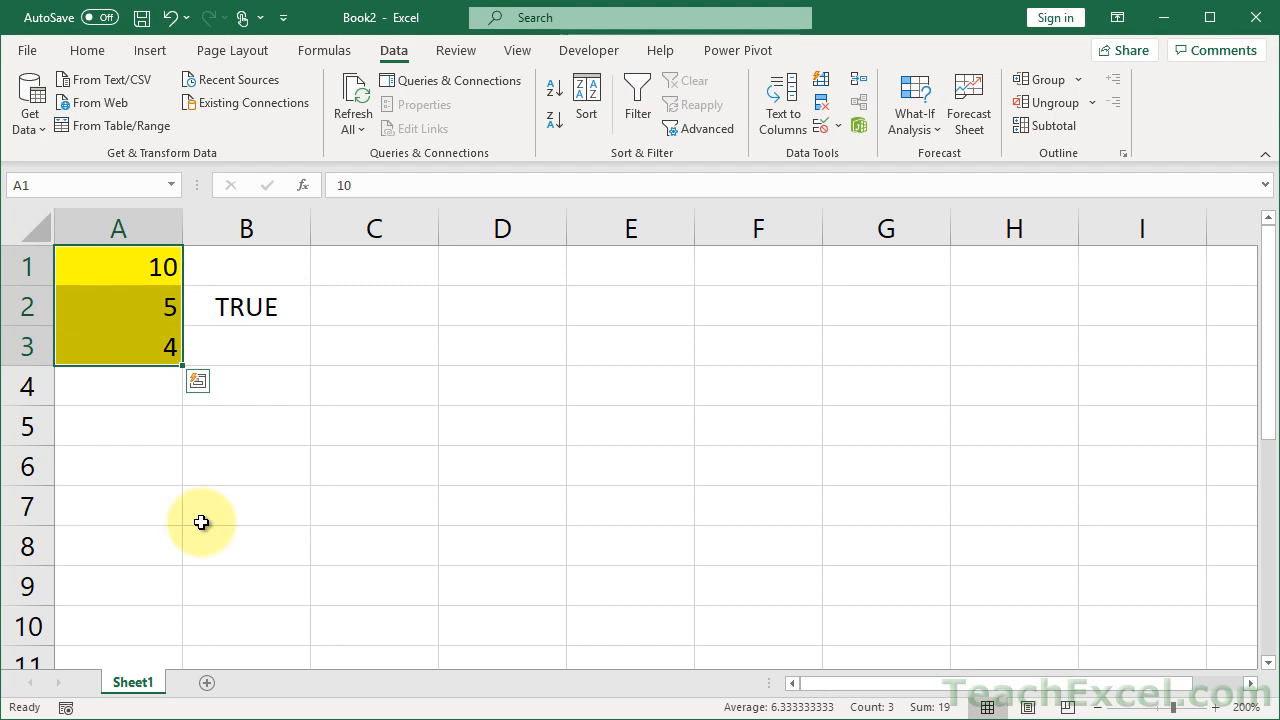
{"action": "left_click", "coordinate": [820, 124]}
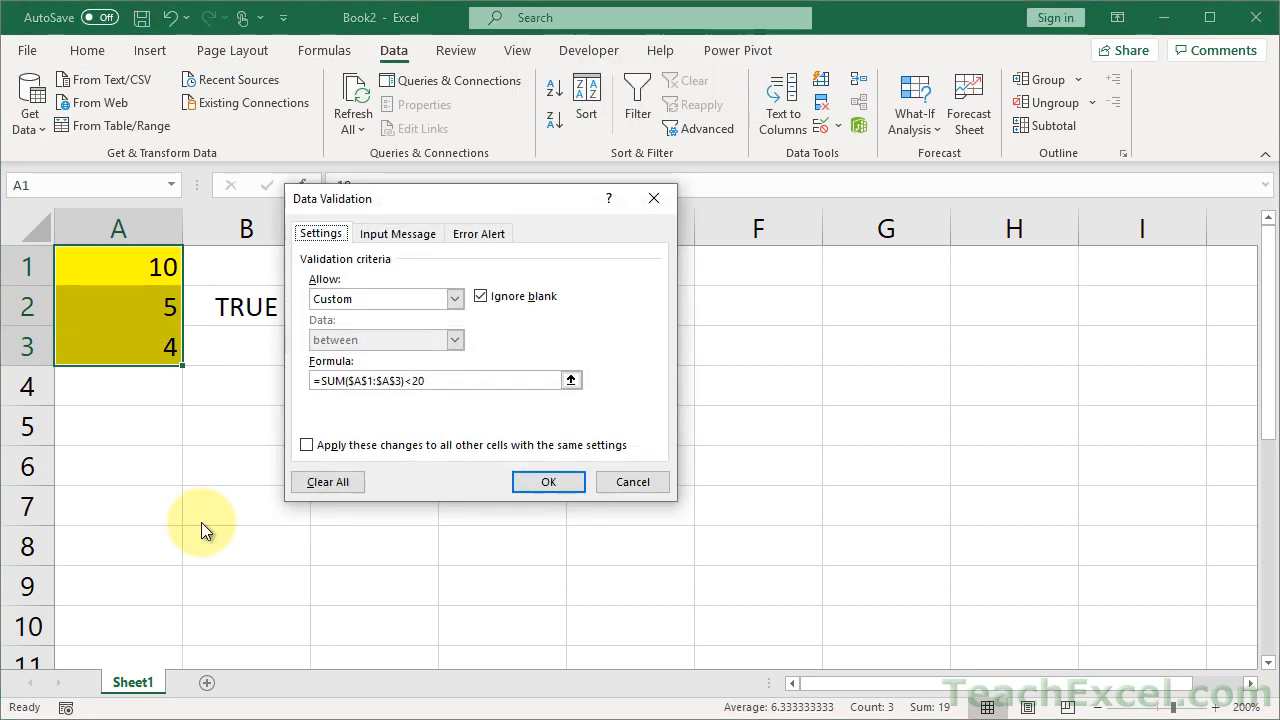
{"action": "left_click", "coordinate": [478, 232]}
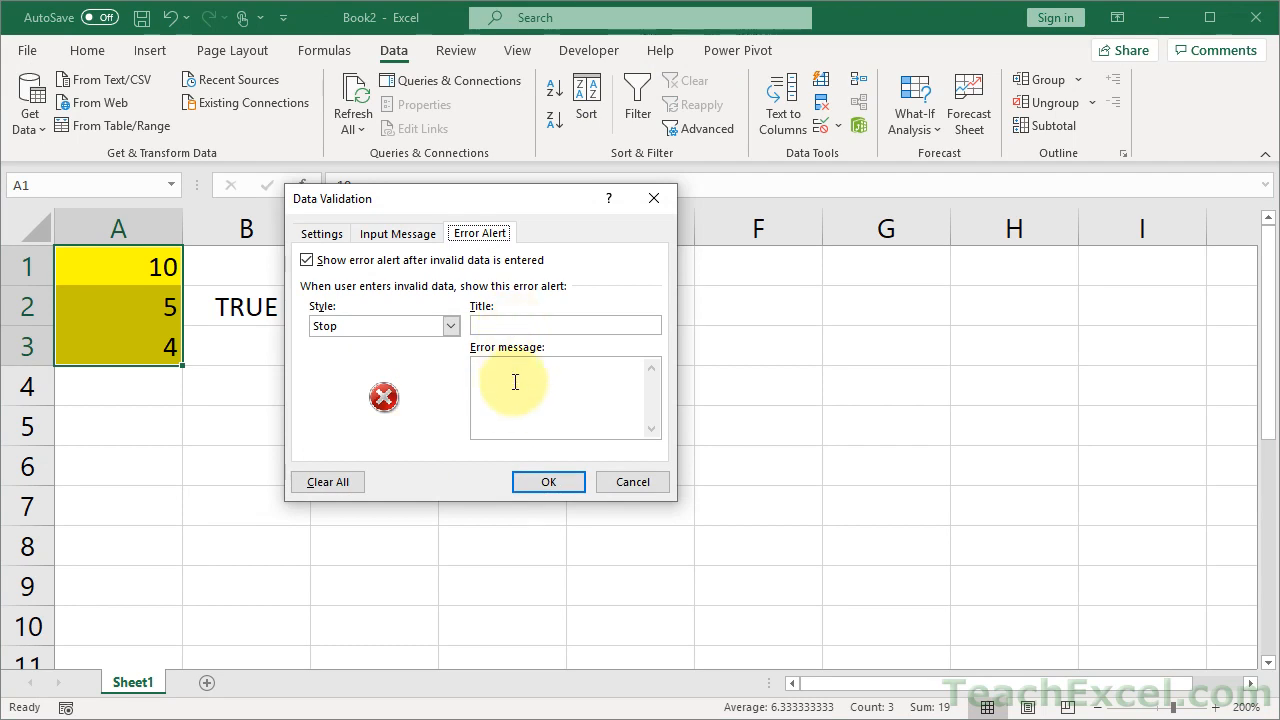
{"action": "left_click", "coordinate": [450, 324]}
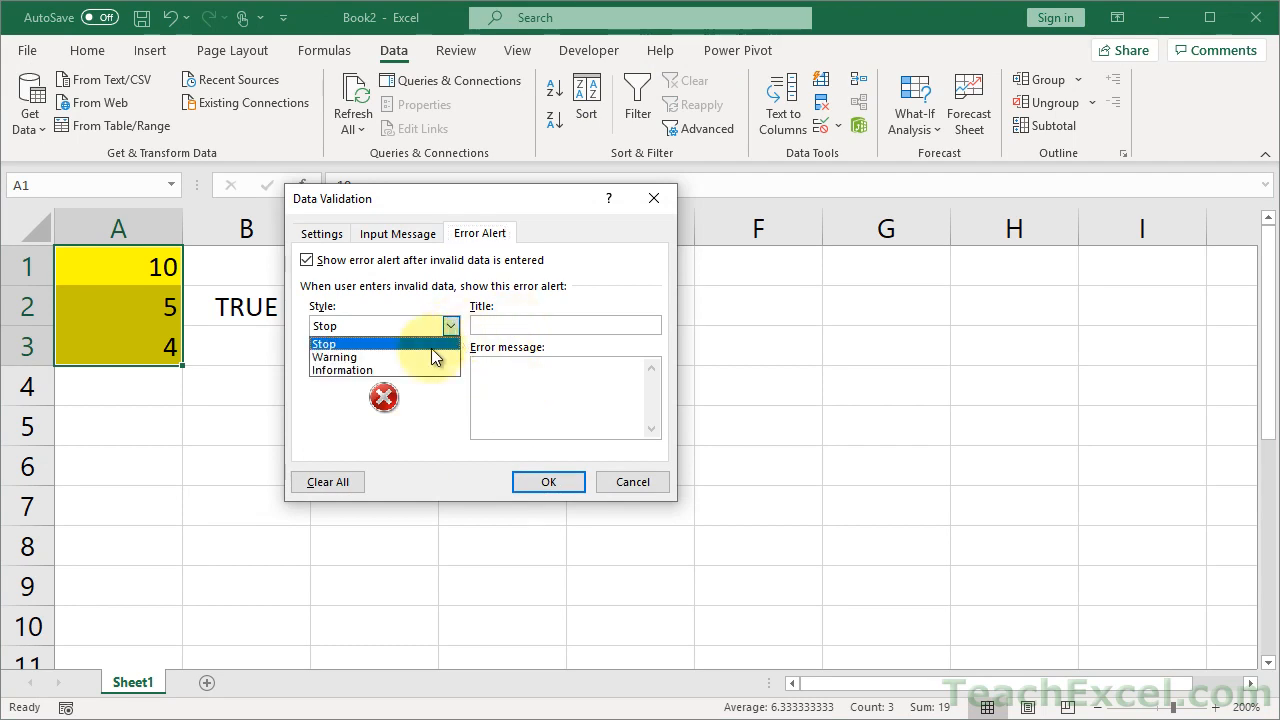
{"action": "left_click", "coordinate": [334, 356]}
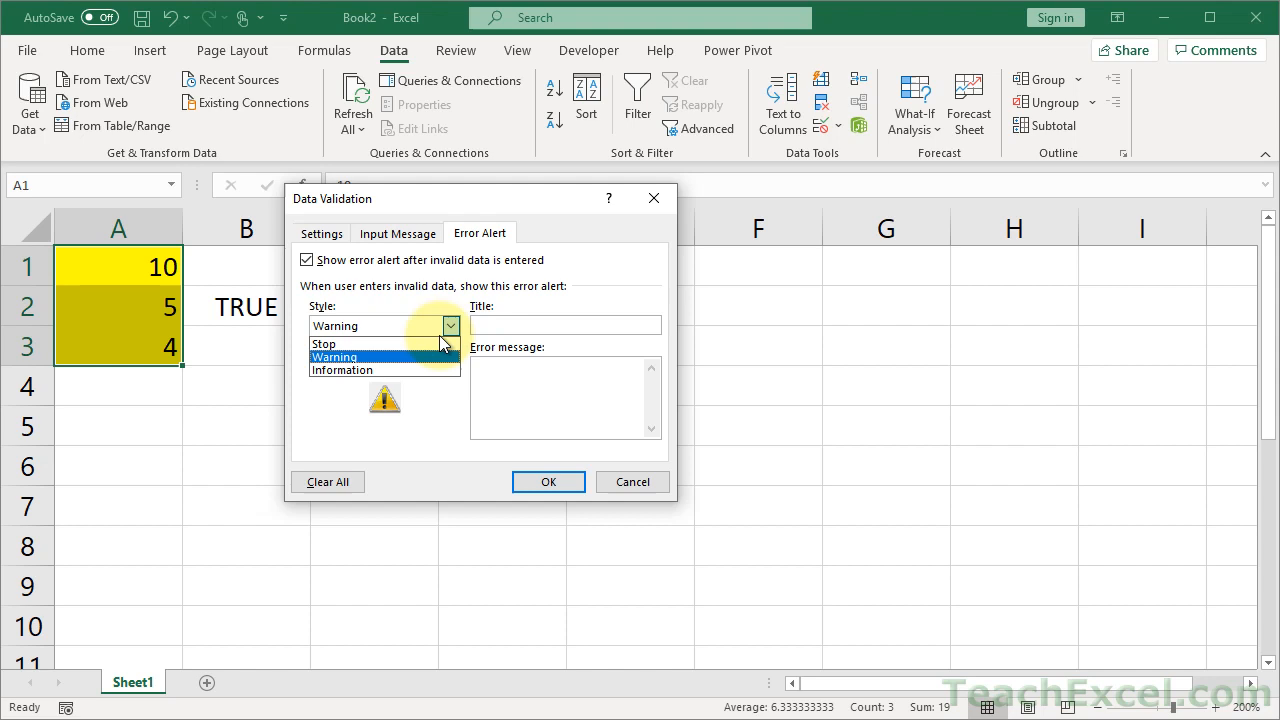
{"action": "left_click", "coordinate": [344, 344]}
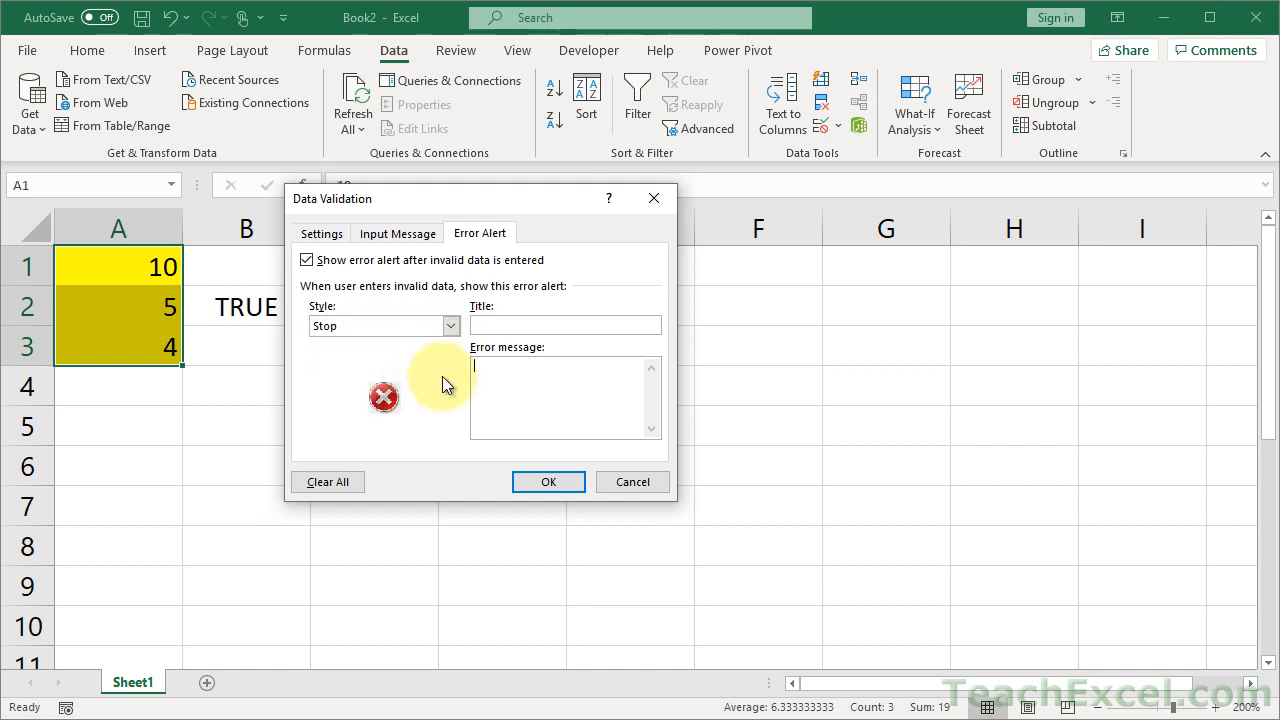
Set the error message to 'Must be less than 20 in this range of yellow cells.' and apply it.
{"action": "type", "text": "Must be less tha"}
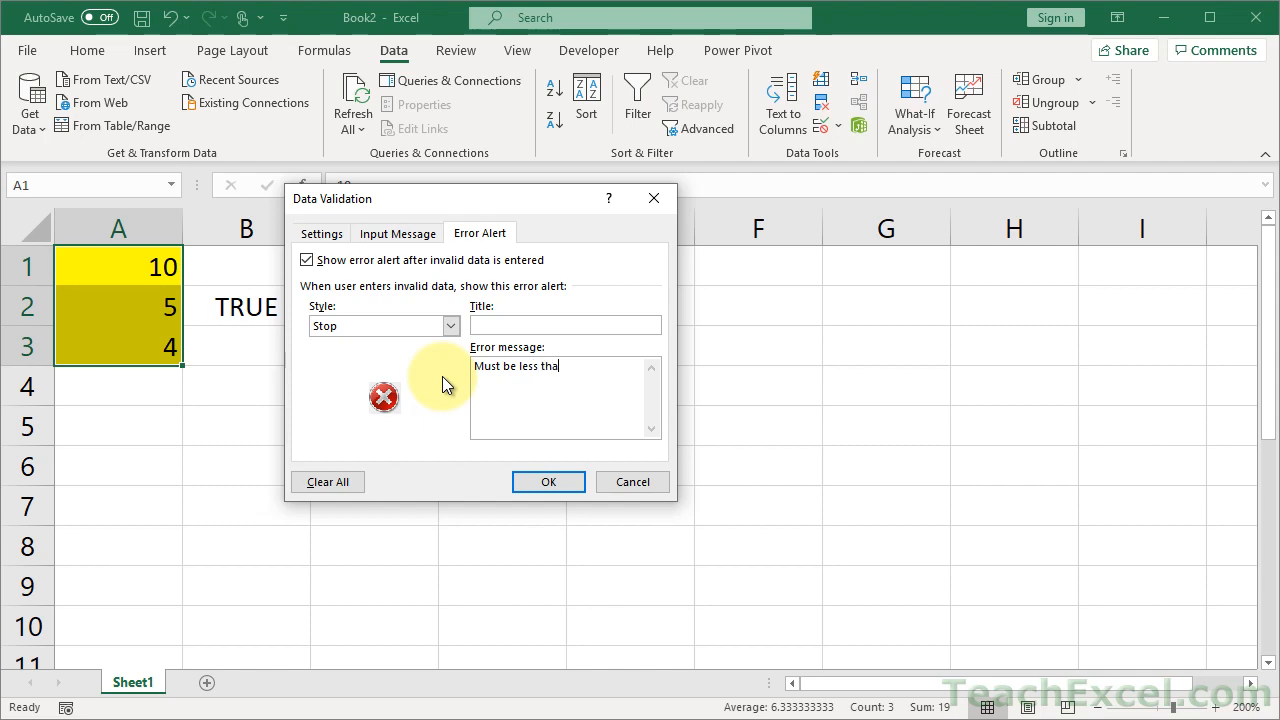
{"action": "type", "text": "n 20 in this"}
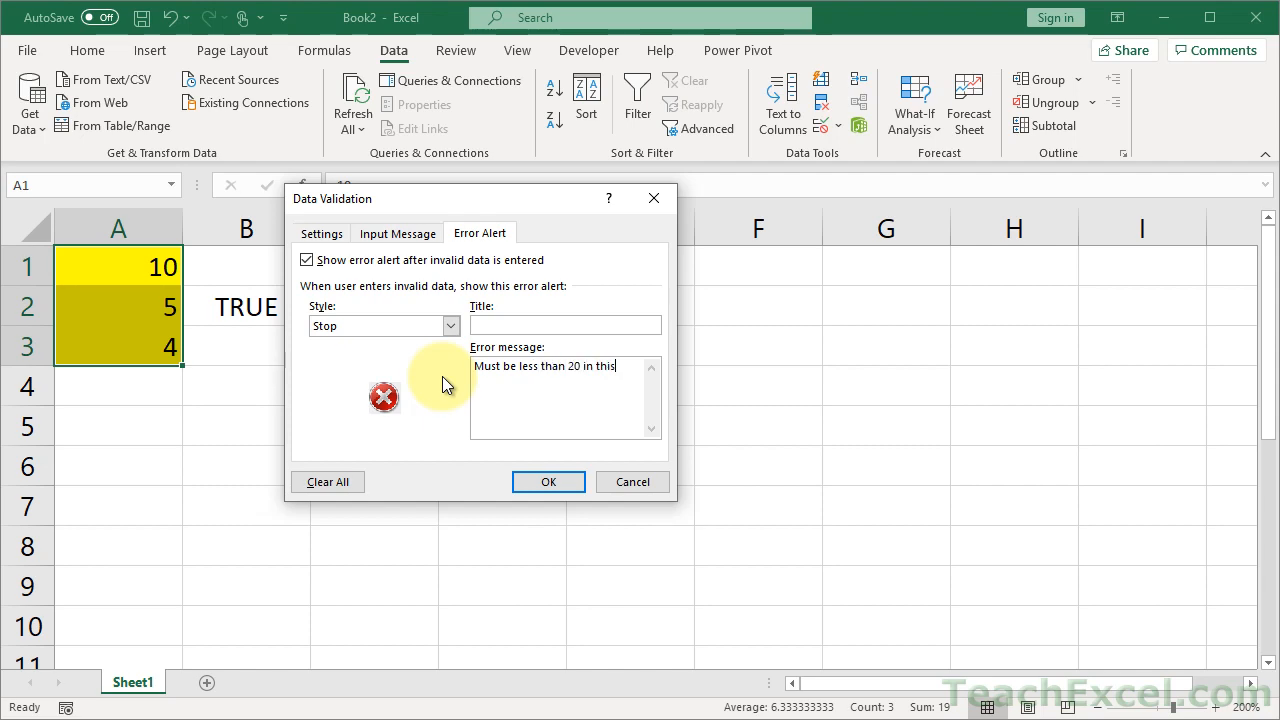
{"action": "type", "text": "range of yellw"}
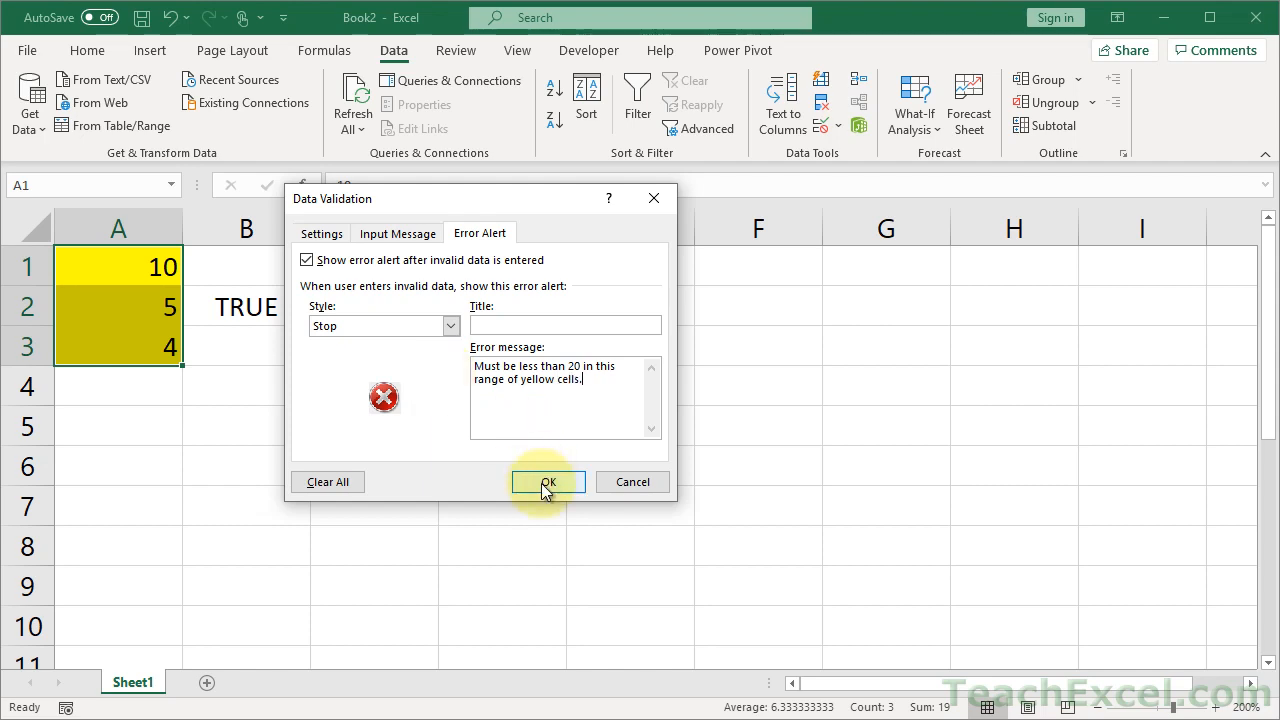
{"action": "left_click", "coordinate": [548, 482]}
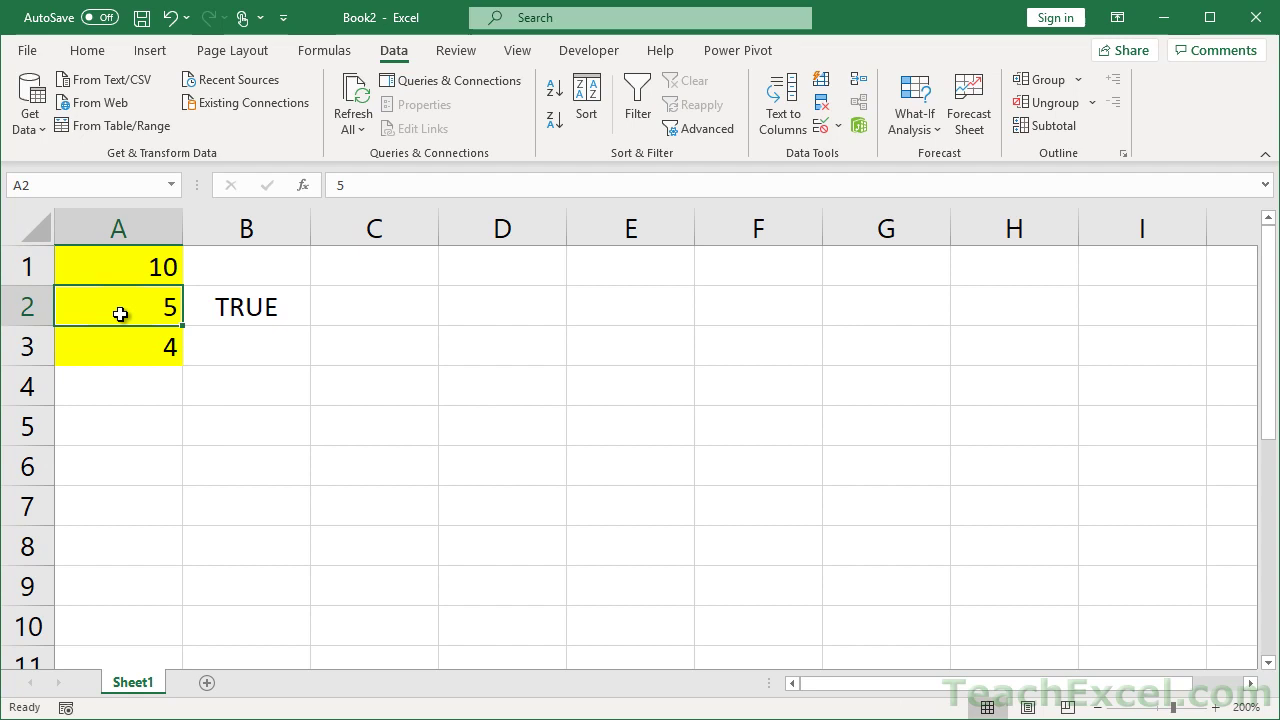
Try 10 in A2, see the custom error message, and dismiss it so A2 keeps 5.
{"action": "type", "text": "10"}
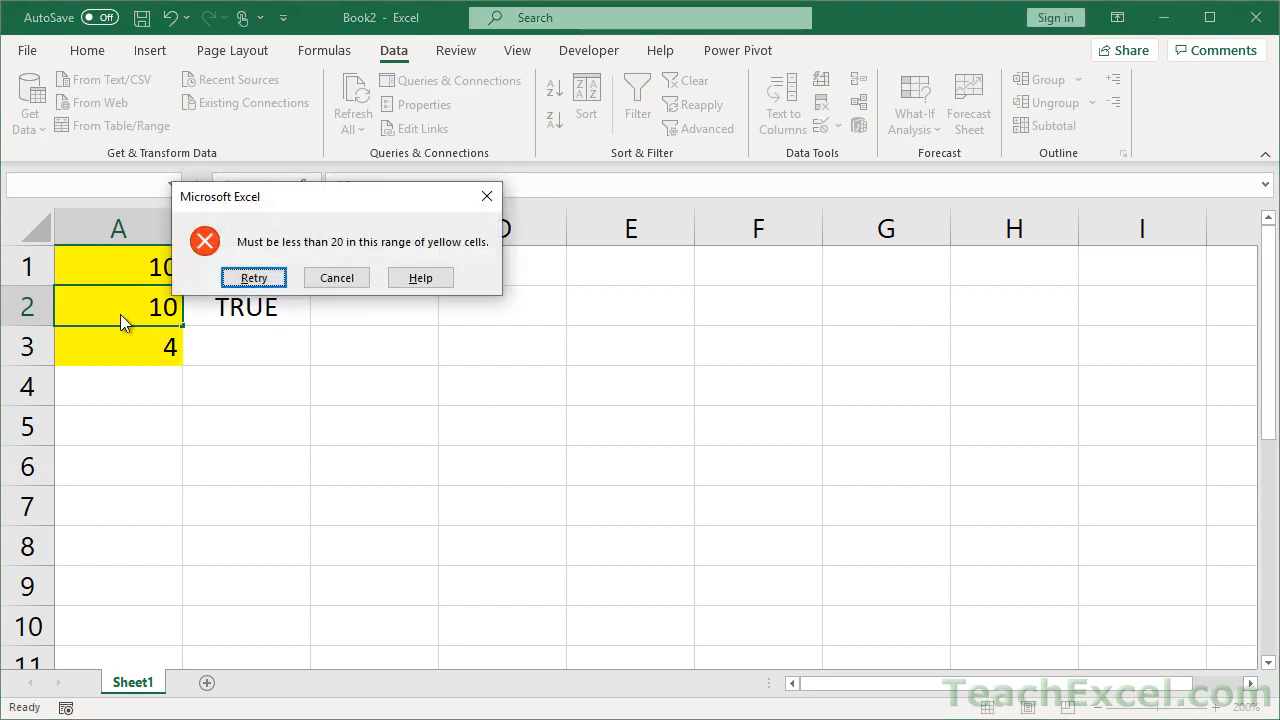
{"action": "left_click", "coordinate": [336, 276]}
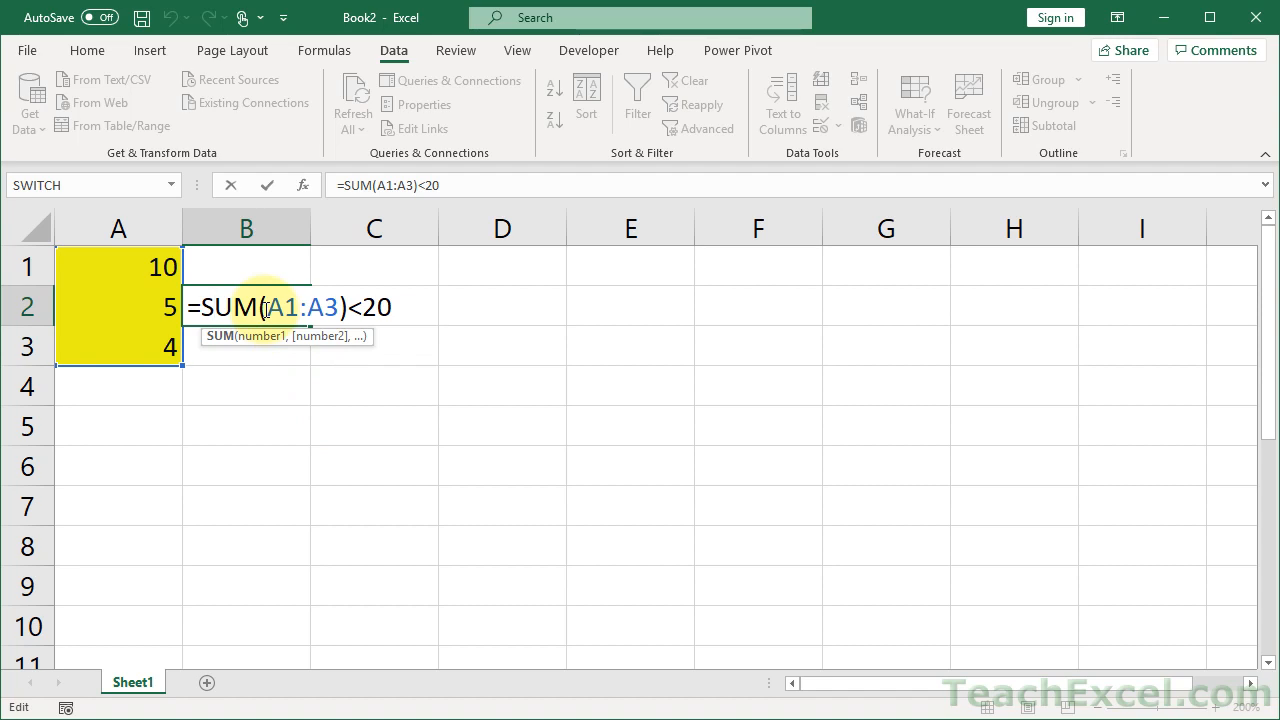
Make B2 use $A$1:$A$3 via F4, then view the rule's Settings showing the same formula.
{"action": "double_click", "coordinate": [304, 308]}
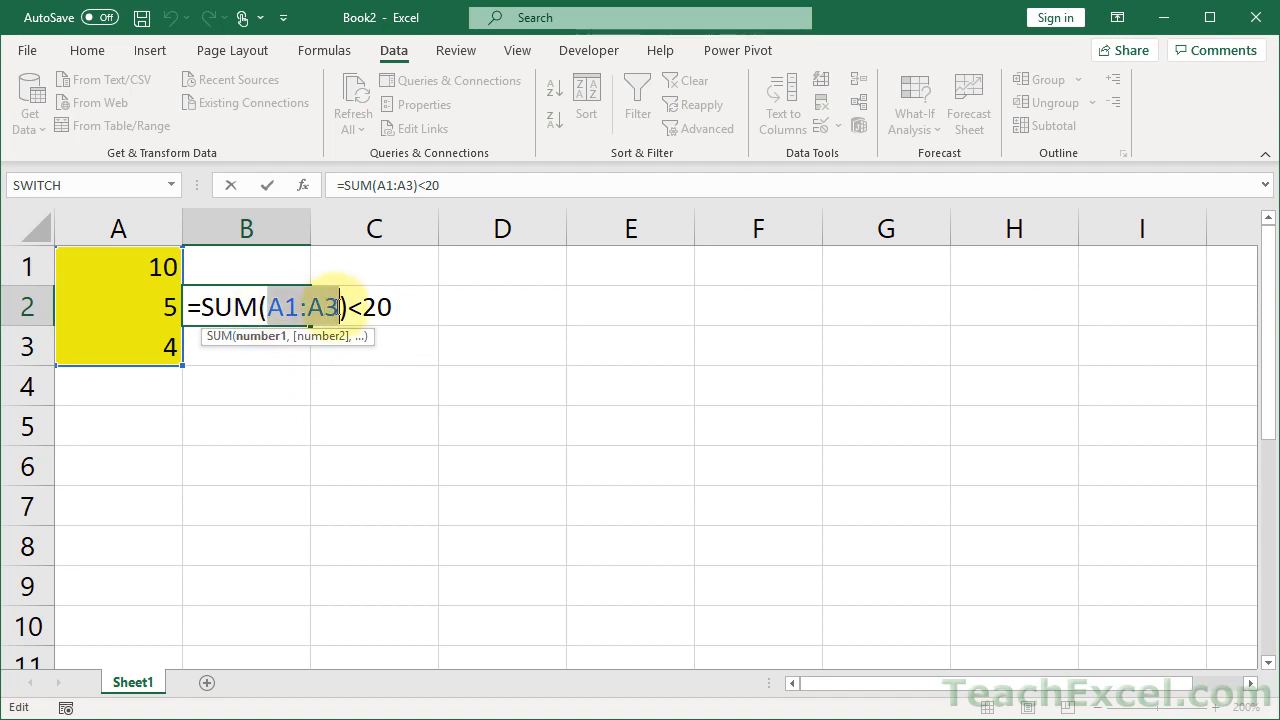
{"action": "key", "text": "F4"}
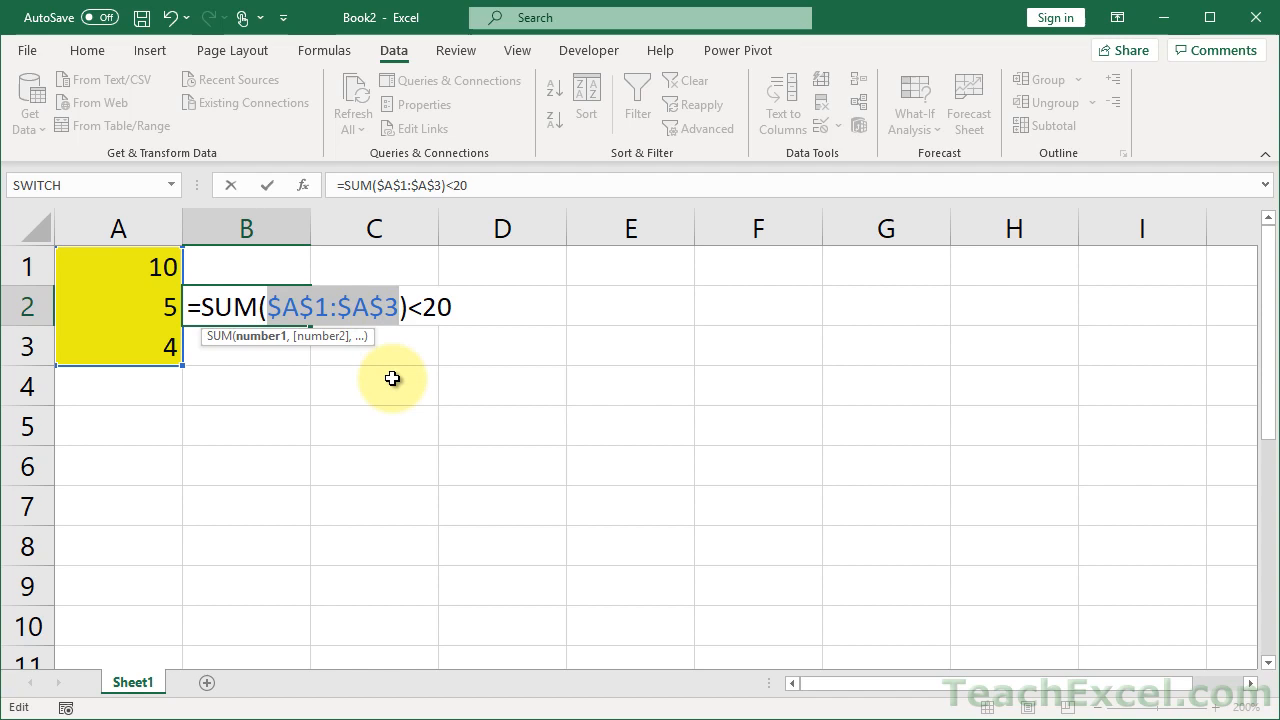
{"action": "key", "text": "Enter"}
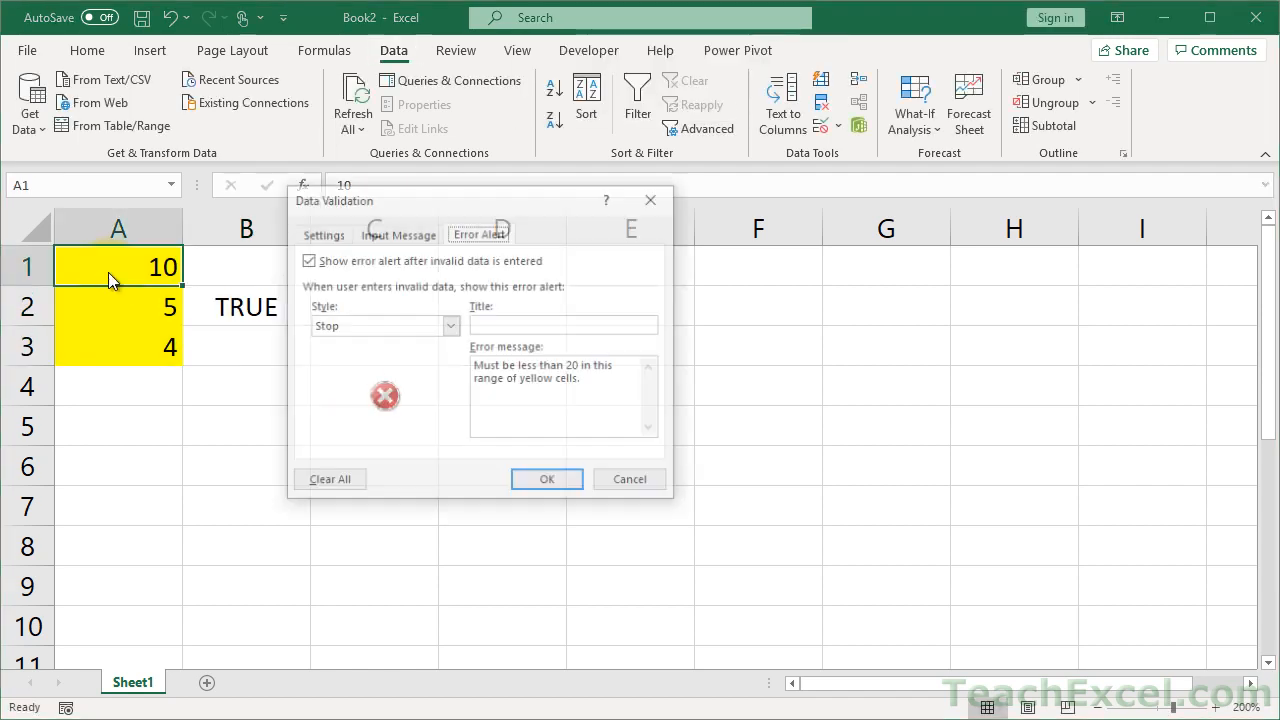
{"action": "left_click", "coordinate": [320, 232]}
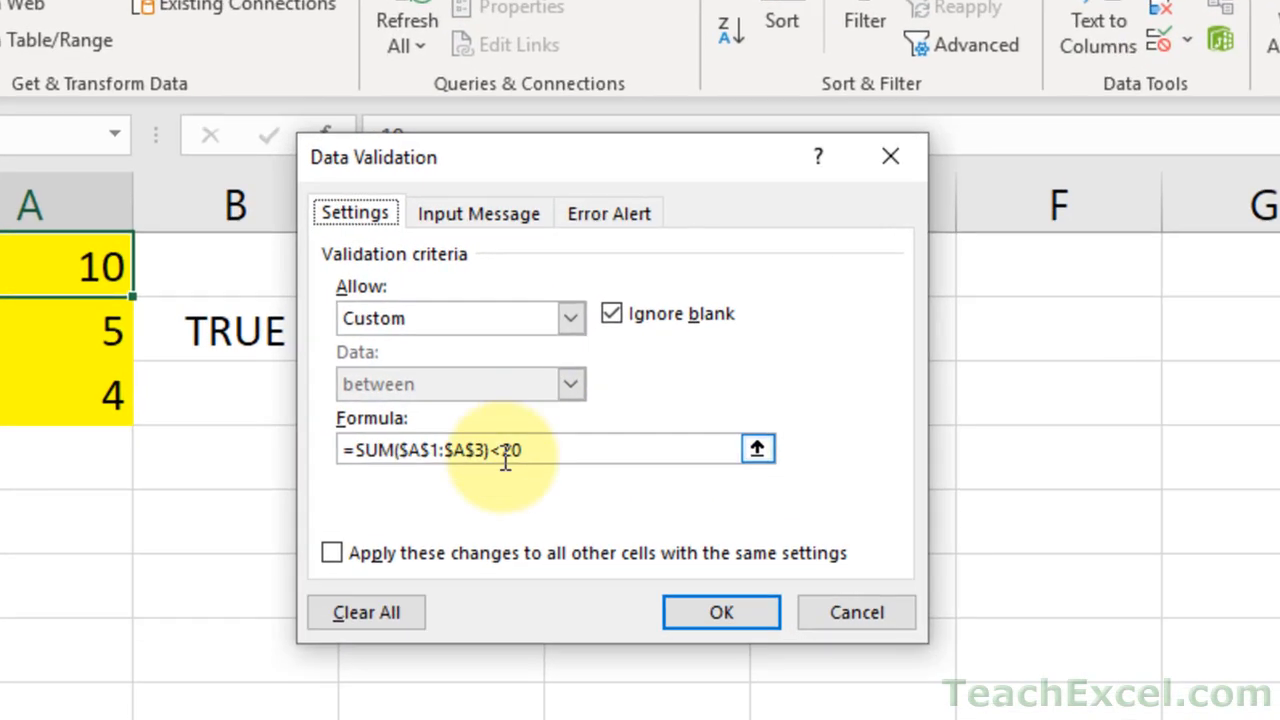
{"action": "mouse_move", "coordinate": [536, 524]}
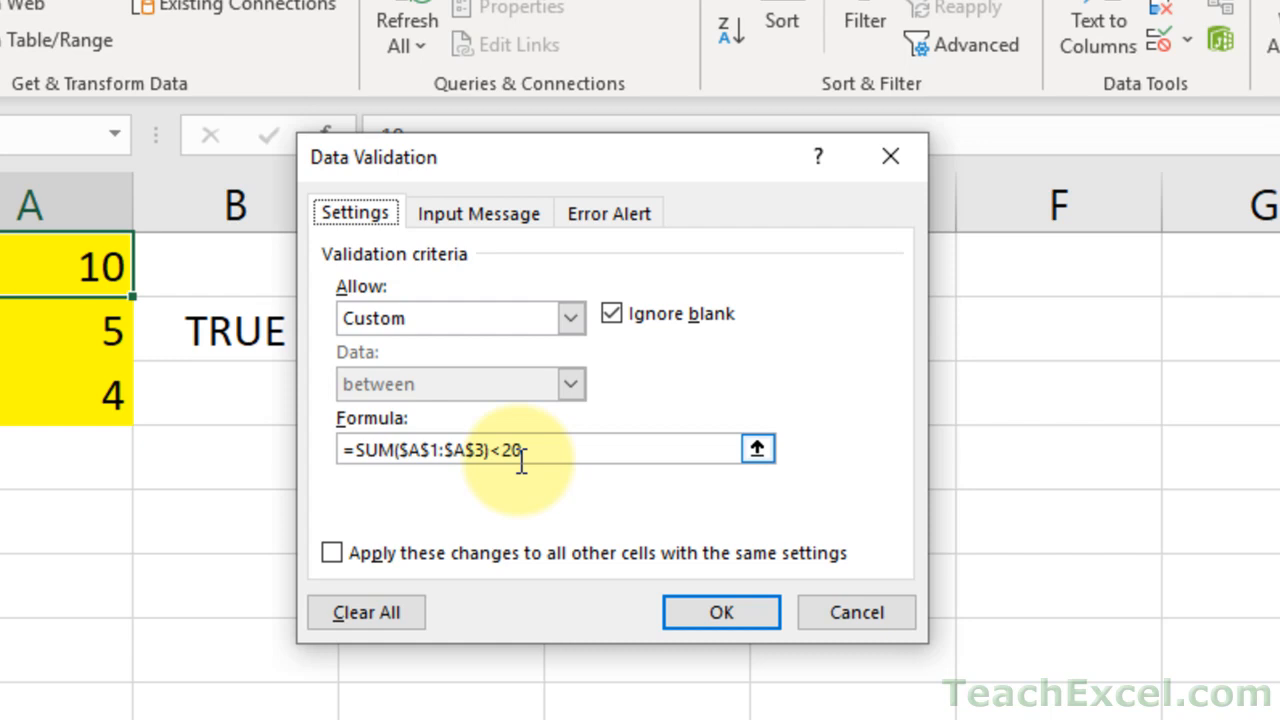
Cancel the dialog and cycle B2's operator through <>, <=, =, > before ending at =SUM($A$1:$A$3)<=20.
{"action": "left_click", "coordinate": [720, 612]}
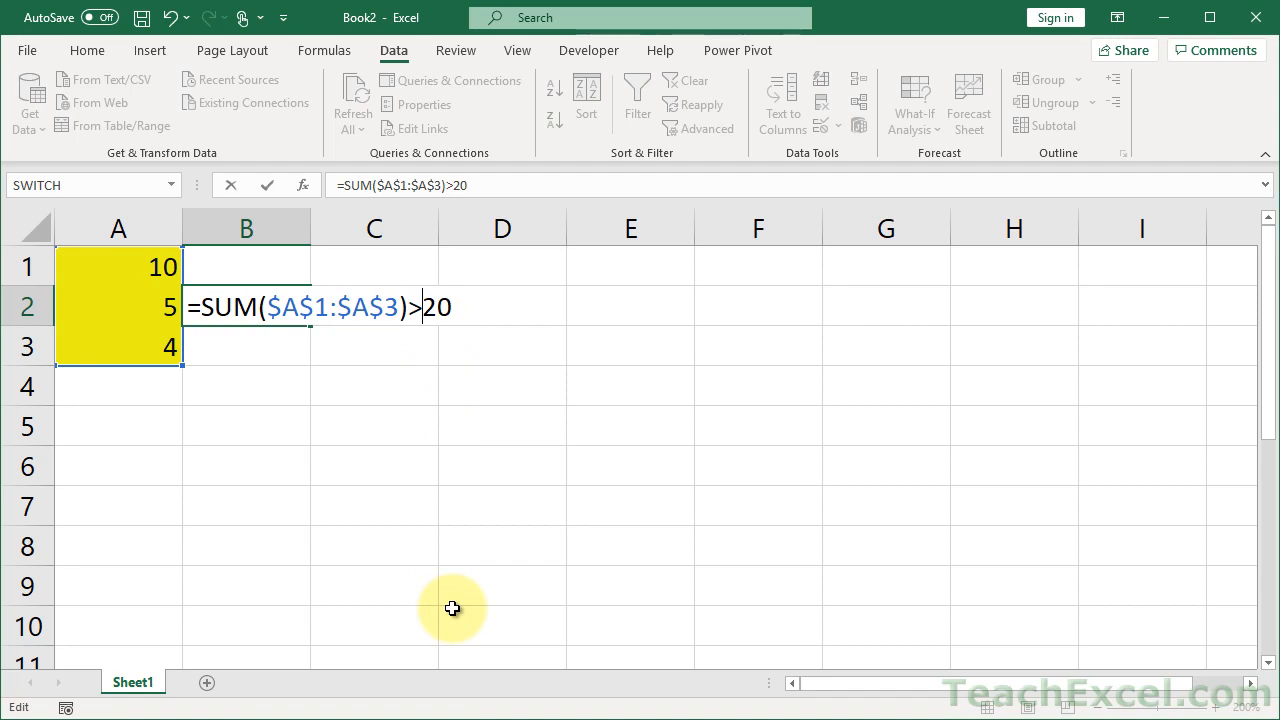
{"action": "type", "text": "<>"}
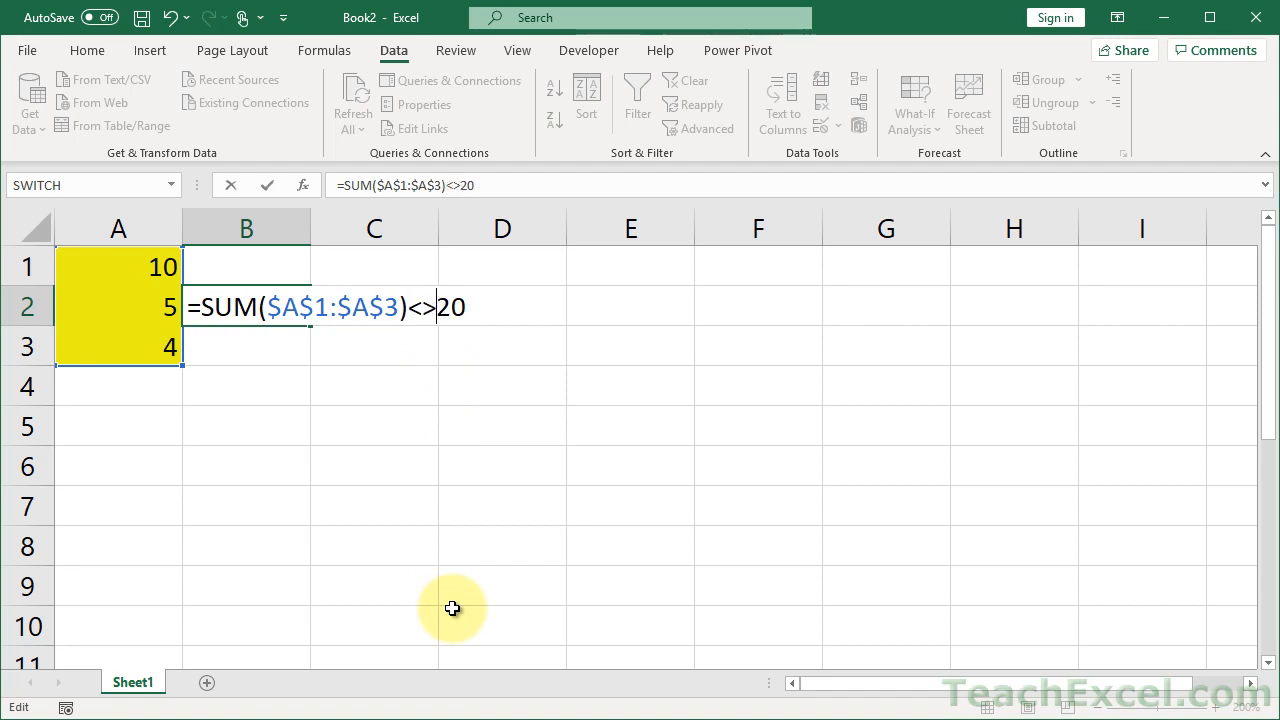
{"action": "type", "text": "<="}
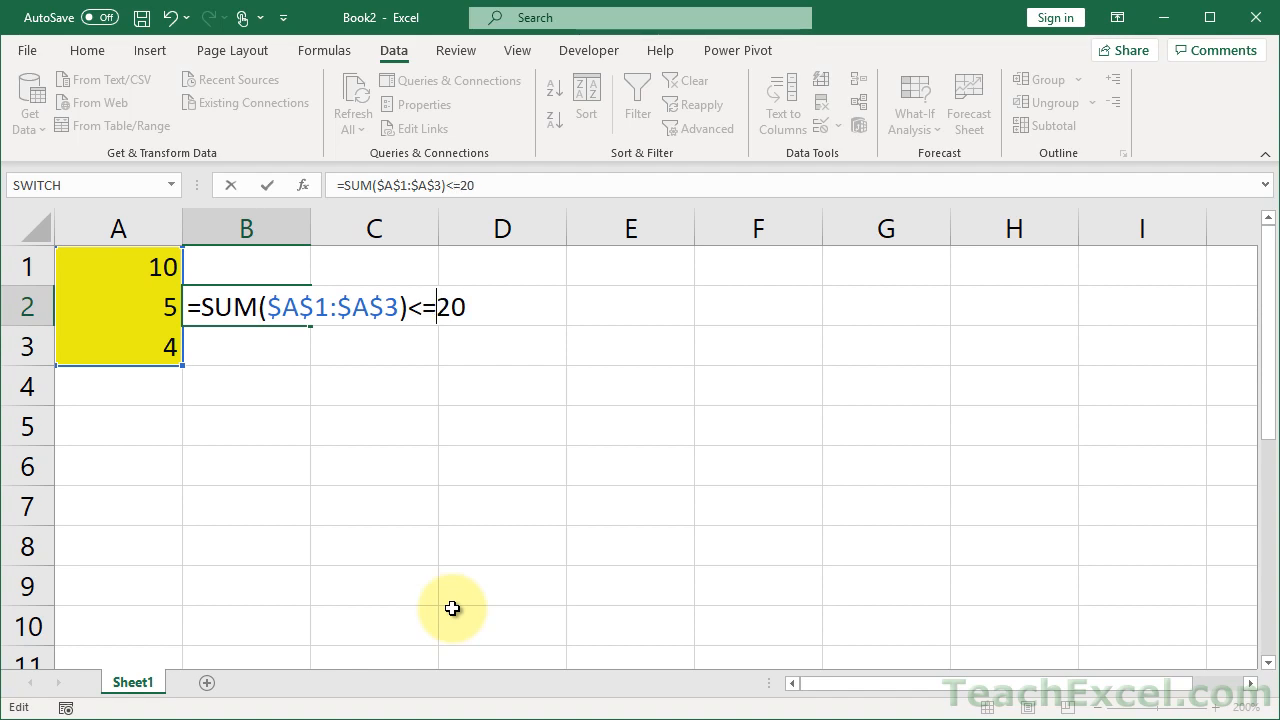
{"action": "key", "text": "Backspace"}
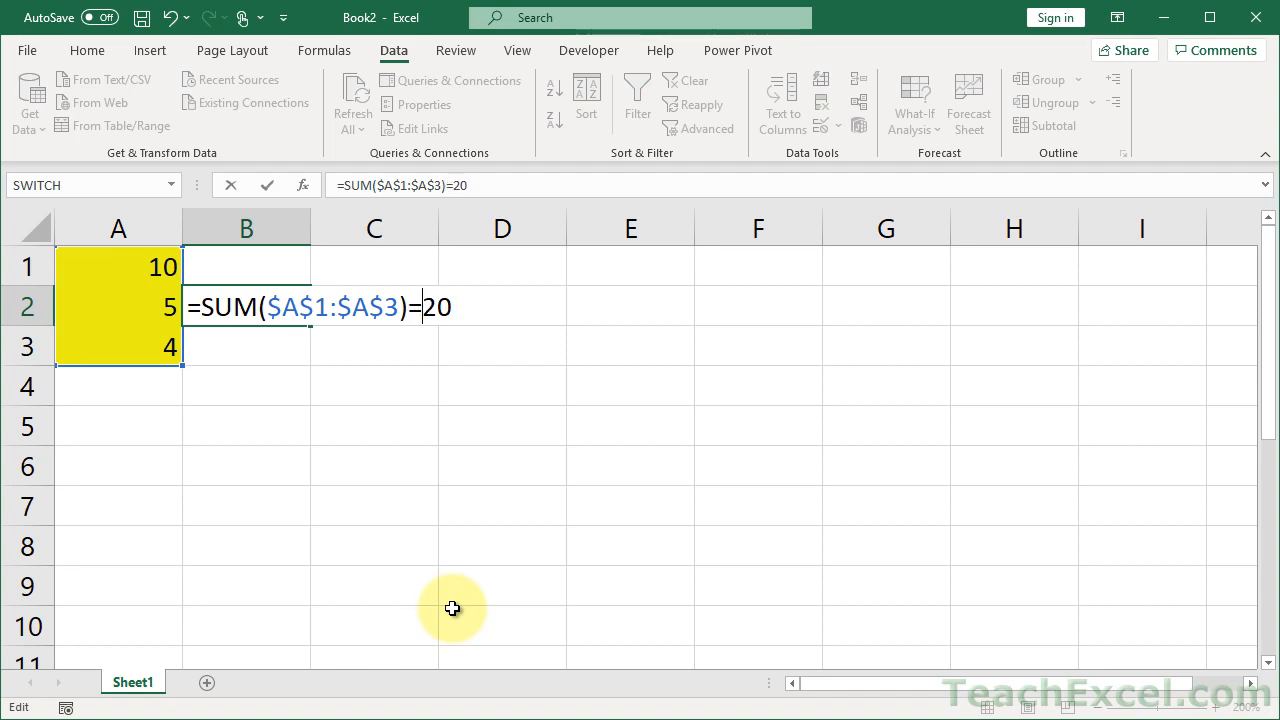
{"action": "type", "text": ">"}
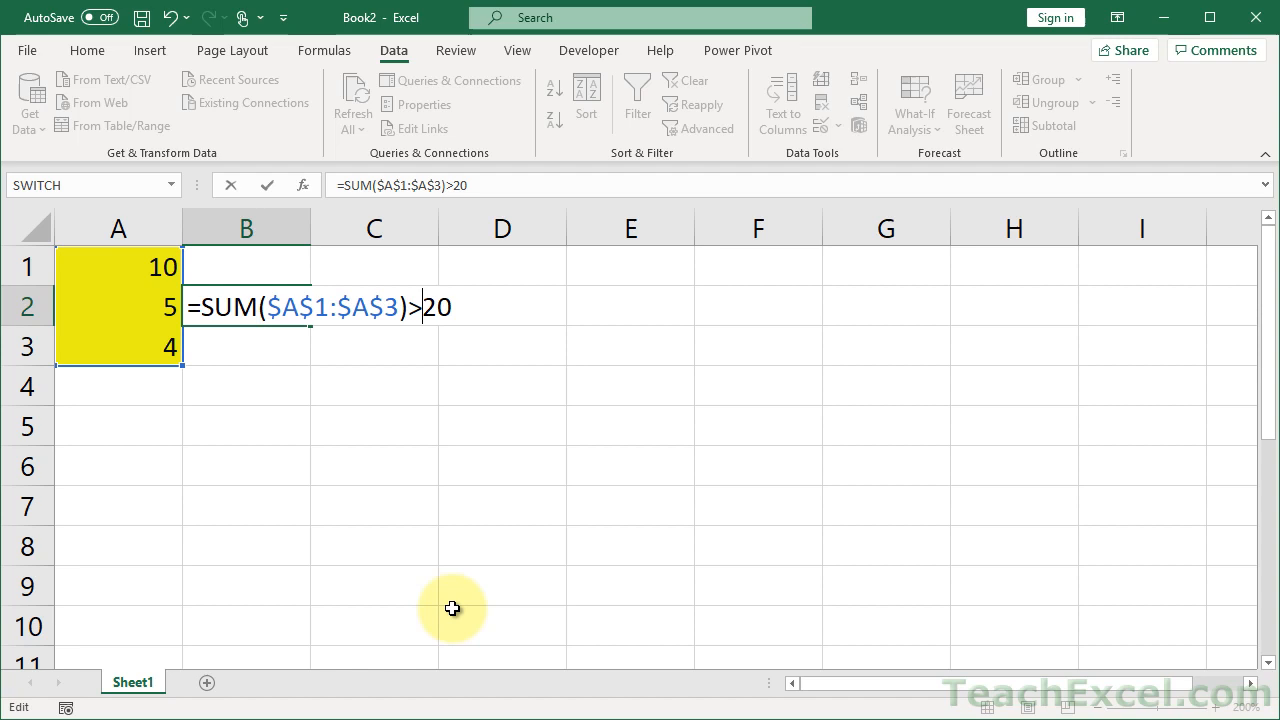
{"action": "key", "text": "Backspace"}
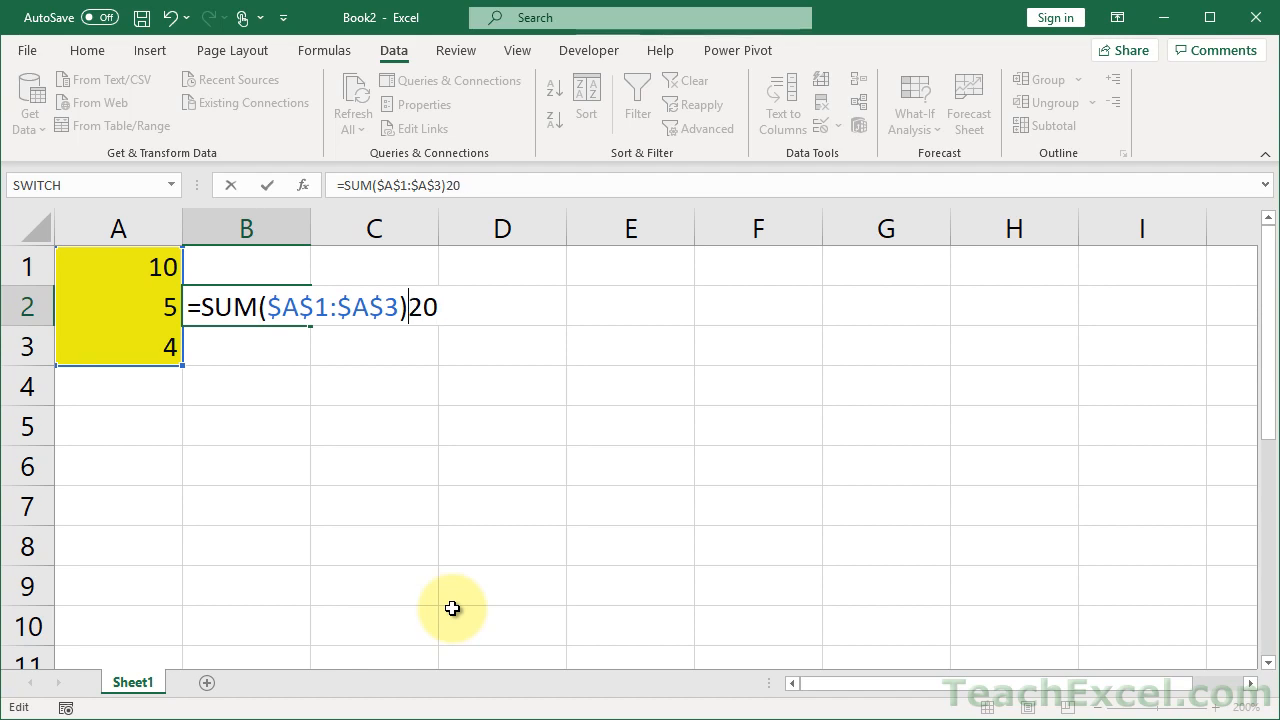
{"action": "type", "text": "<="}
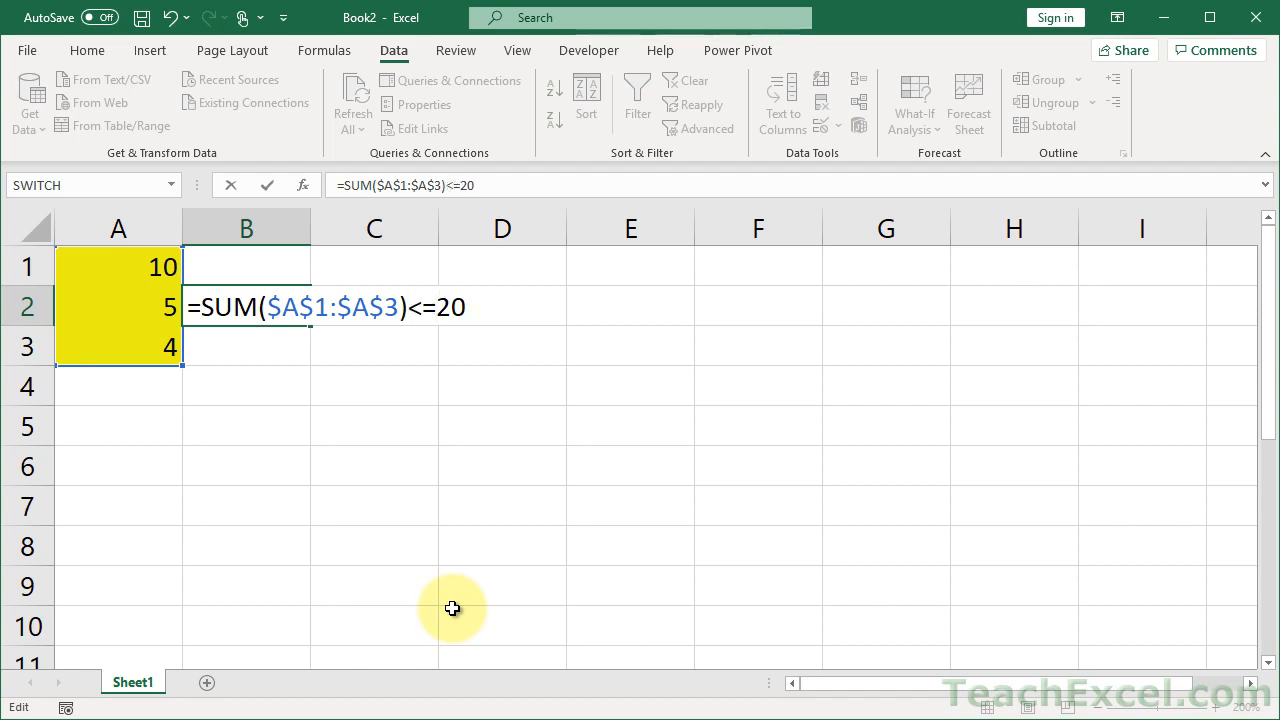